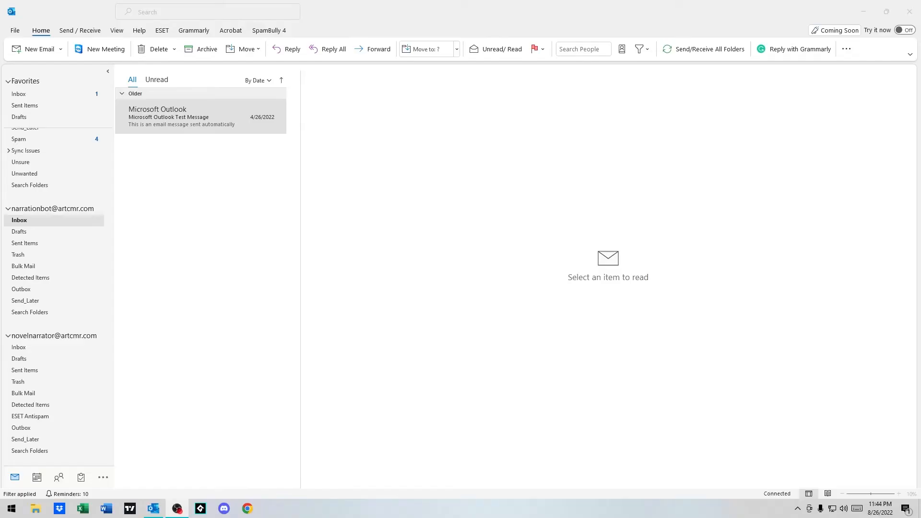
{"action": "mouse_move", "coordinate": [336, 345]}
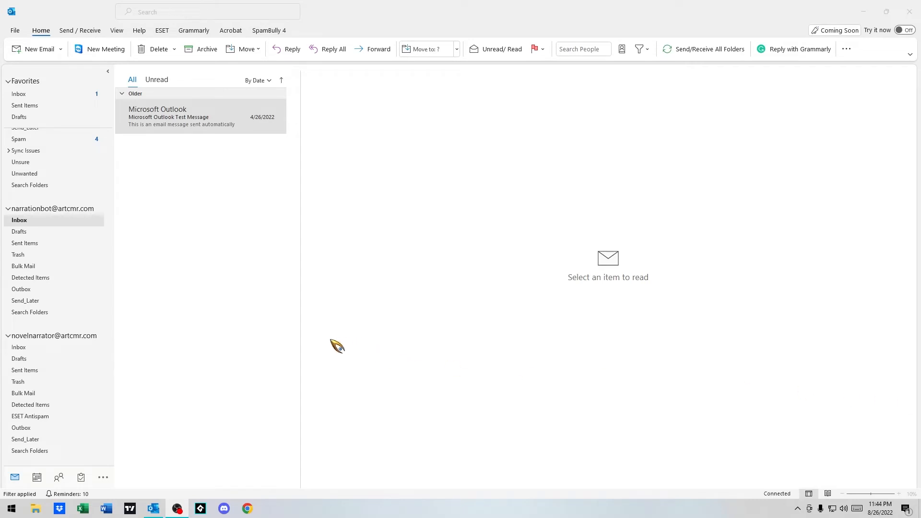
Select the automatic Microsoft Outlook Test Message in the Inbox.
{"action": "left_click", "coordinate": [200, 116]}
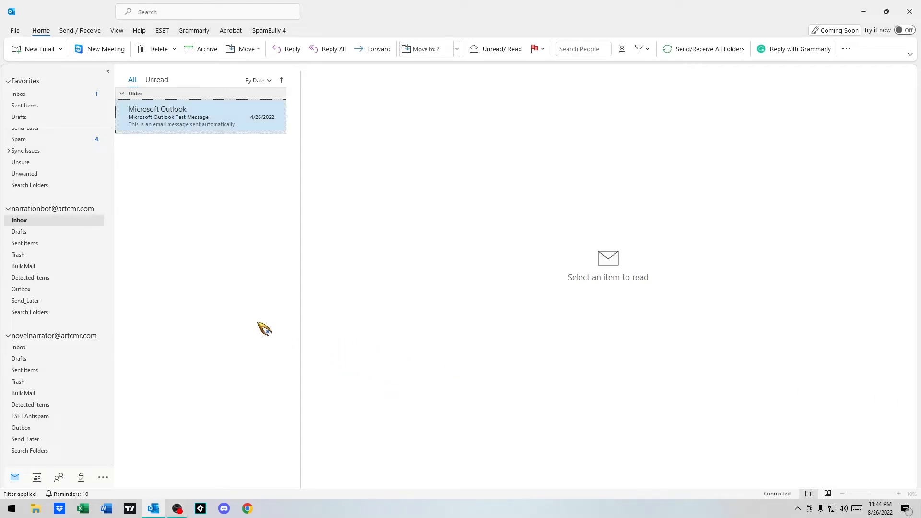
{"action": "mouse_move", "coordinate": [257, 317]}
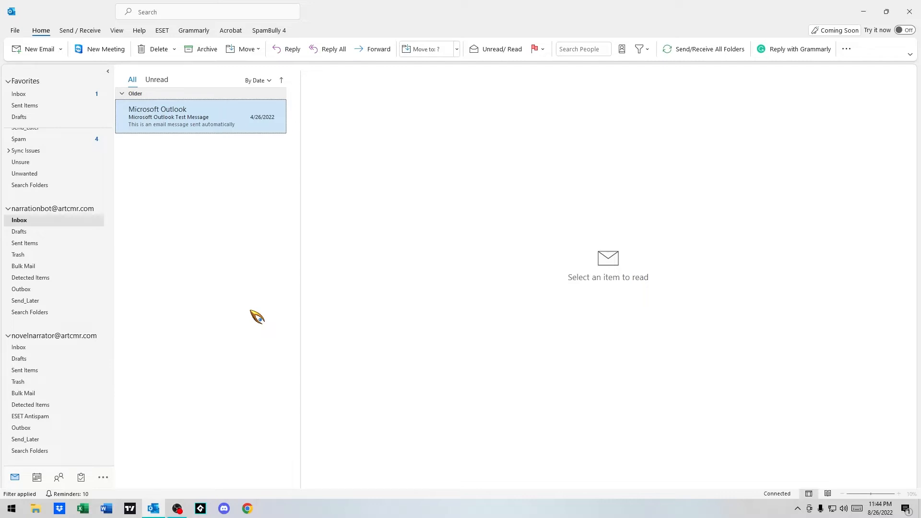
{"action": "mouse_move", "coordinate": [179, 158]}
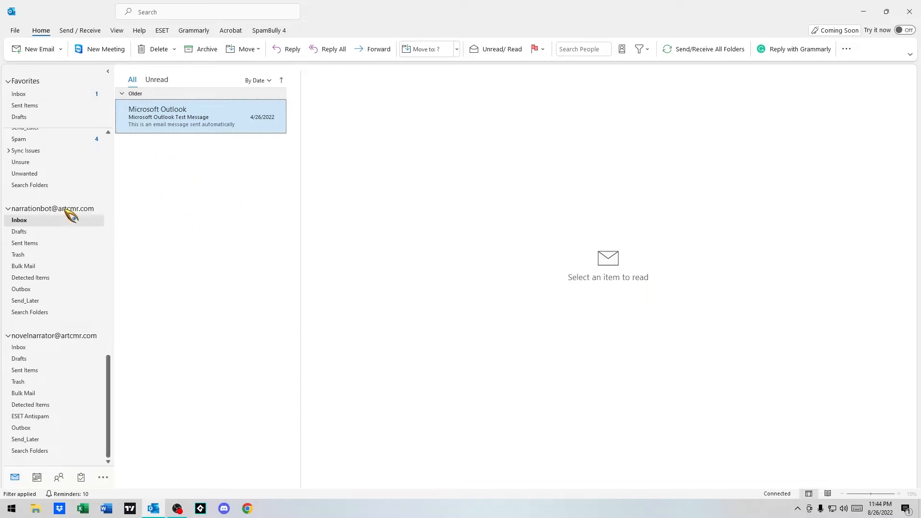
{"action": "mouse_move", "coordinate": [41, 226]}
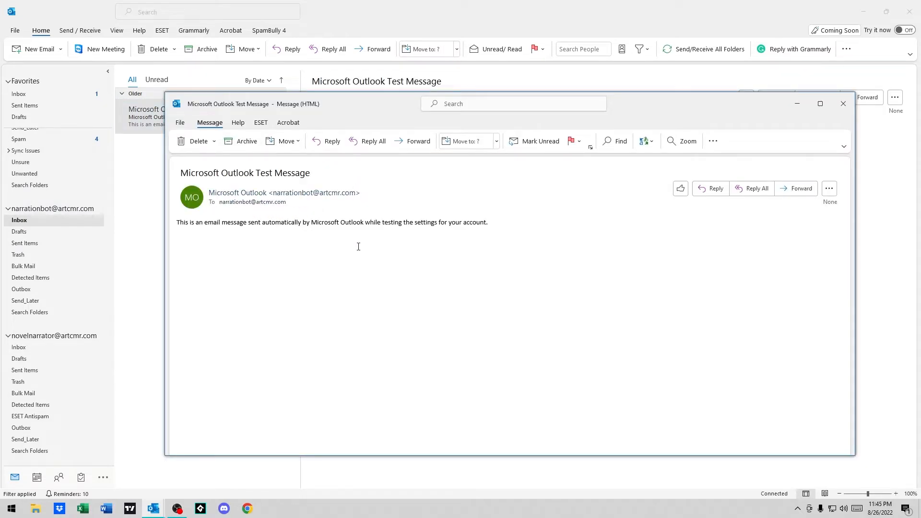
{"action": "mouse_move", "coordinate": [754, 130]}
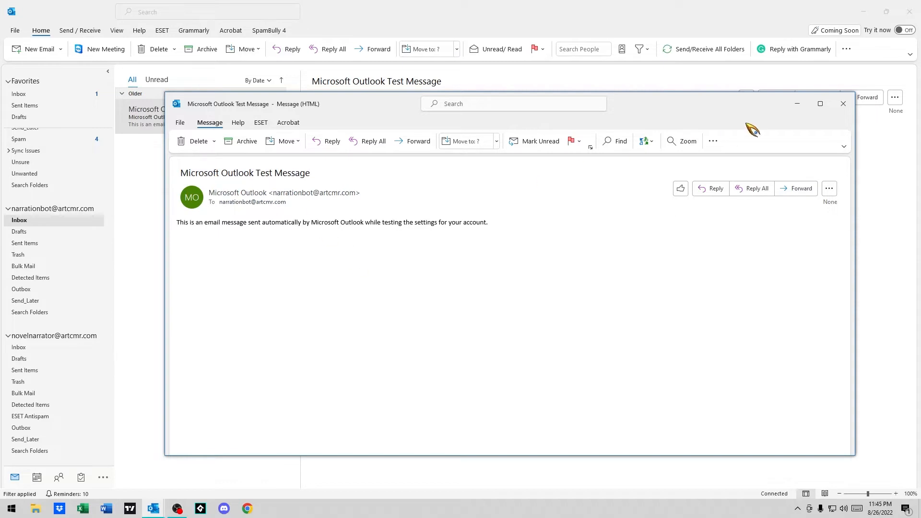
Close the message window and create an empty folder named Microsoft under the account, then return to the Inbox.
{"action": "left_click", "coordinate": [843, 105]}
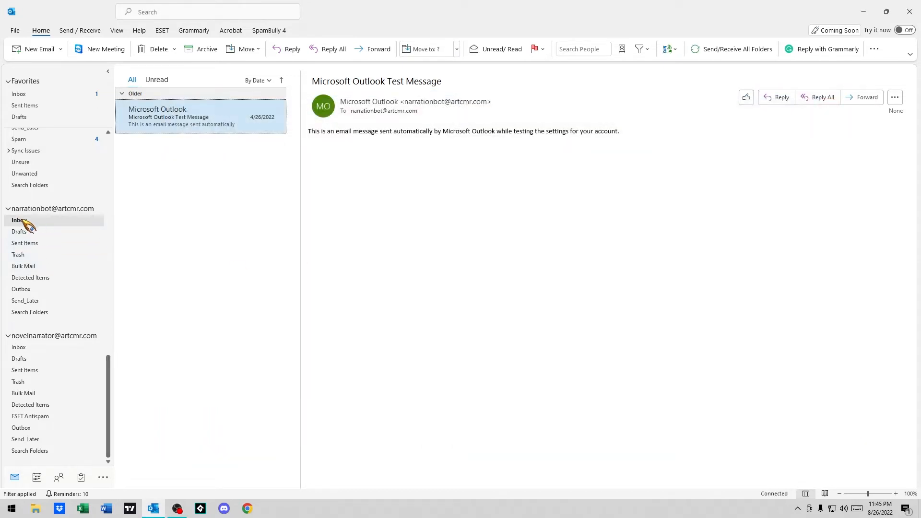
{"action": "right_click", "coordinate": [53, 209]}
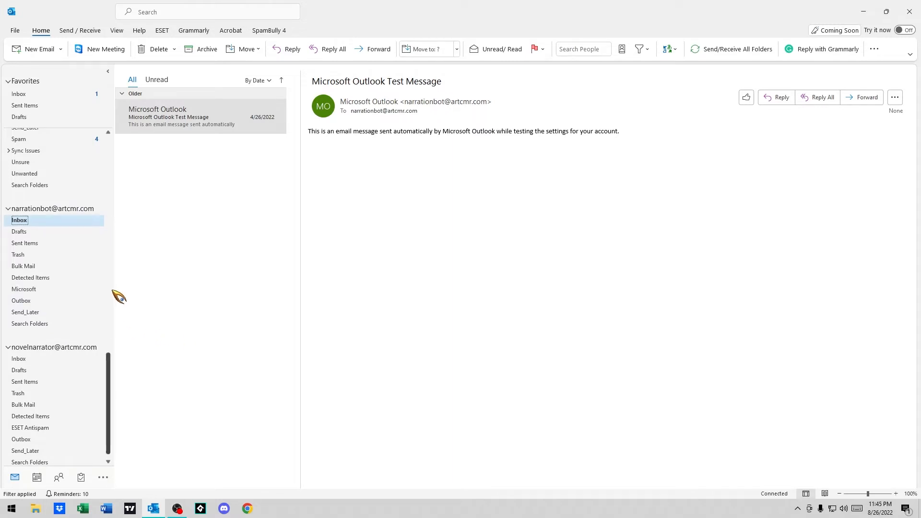
{"action": "left_click", "coordinate": [24, 290]}
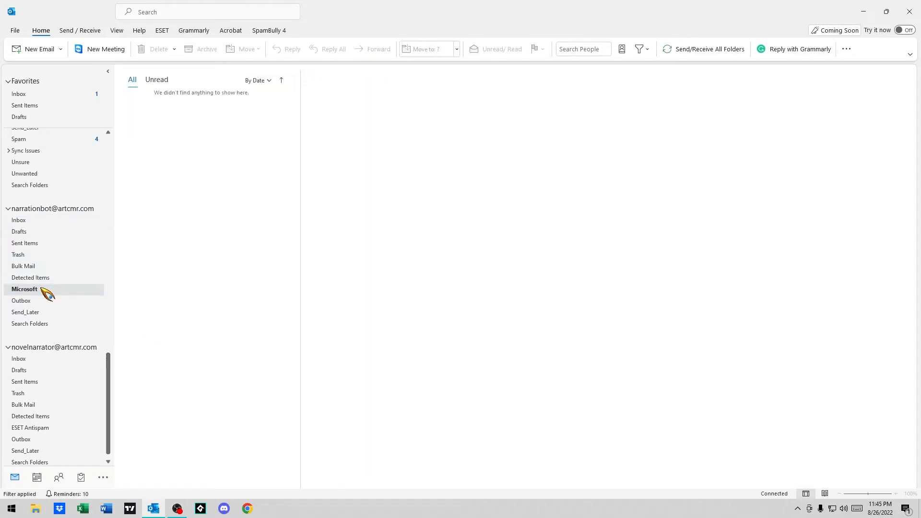
{"action": "left_click", "coordinate": [18, 219]}
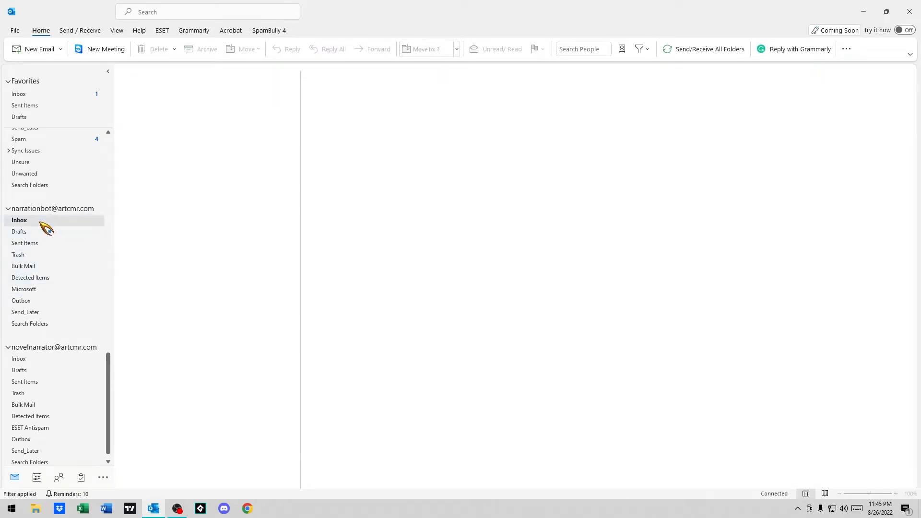
{"action": "left_click", "coordinate": [18, 219]}
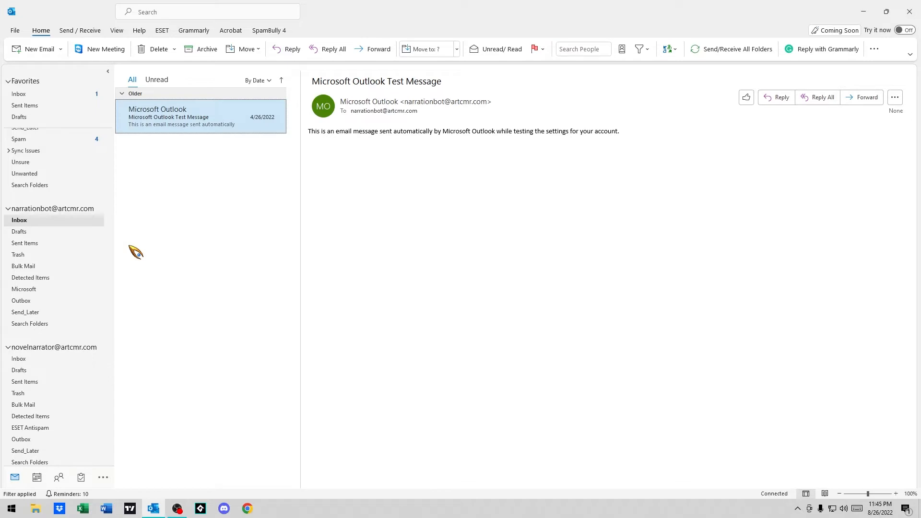
{"action": "mouse_move", "coordinate": [368, 228]}
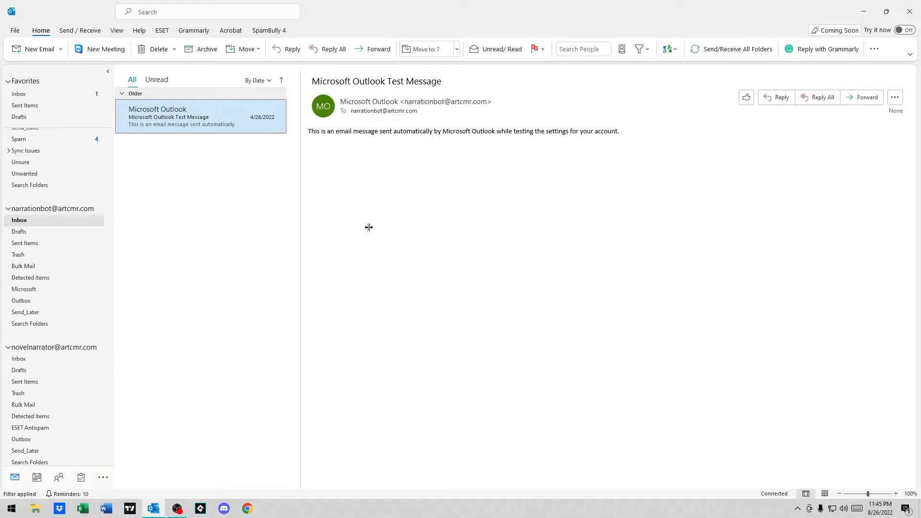
{"action": "mouse_move", "coordinate": [290, 233]}
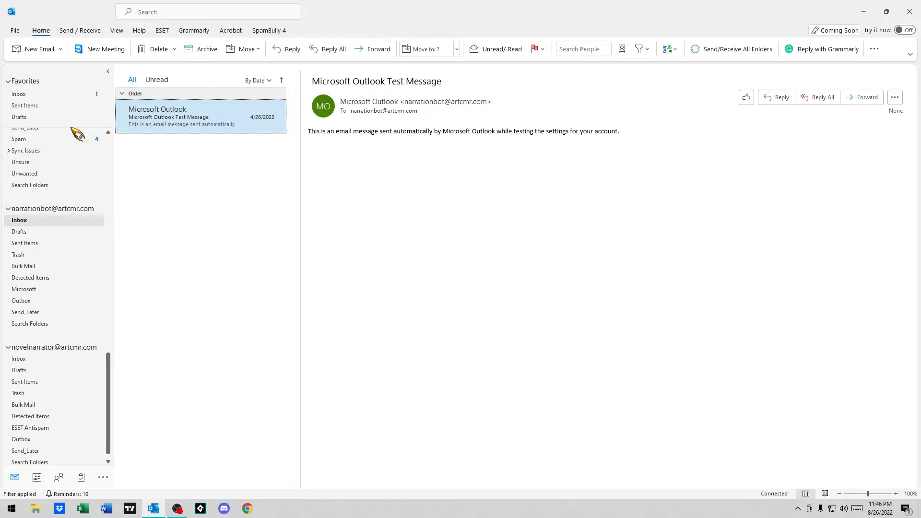
{"action": "mouse_move", "coordinate": [41, 229]}
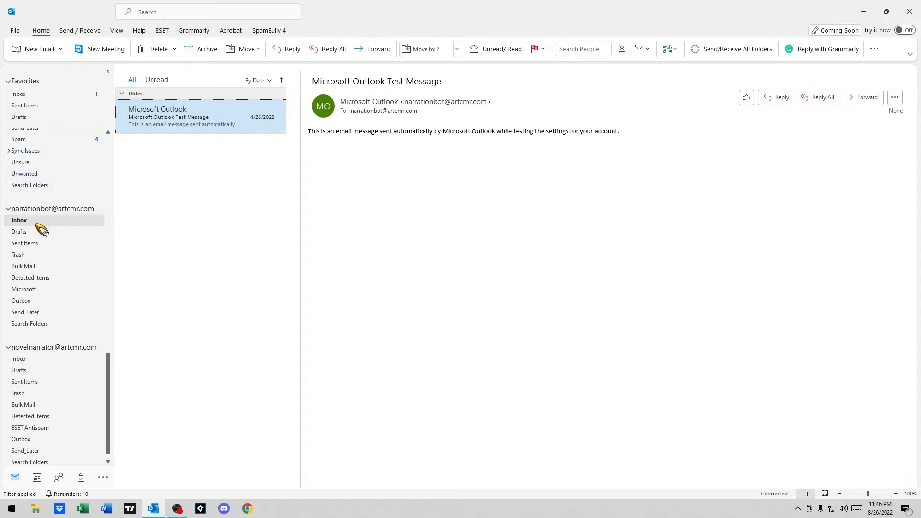
{"action": "left_click", "coordinate": [18, 220]}
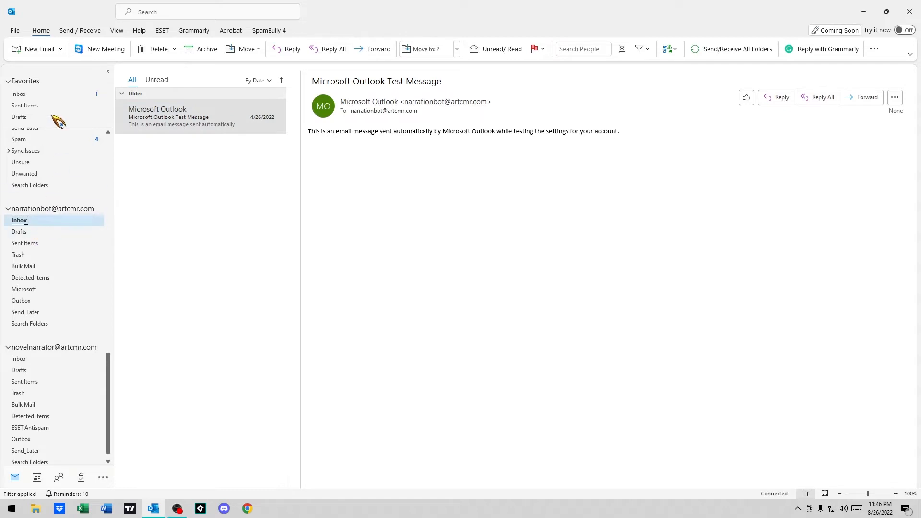
Start a new rule for this account's Inbox from Manage Rules & Alerts.
{"action": "left_click", "coordinate": [13, 30]}
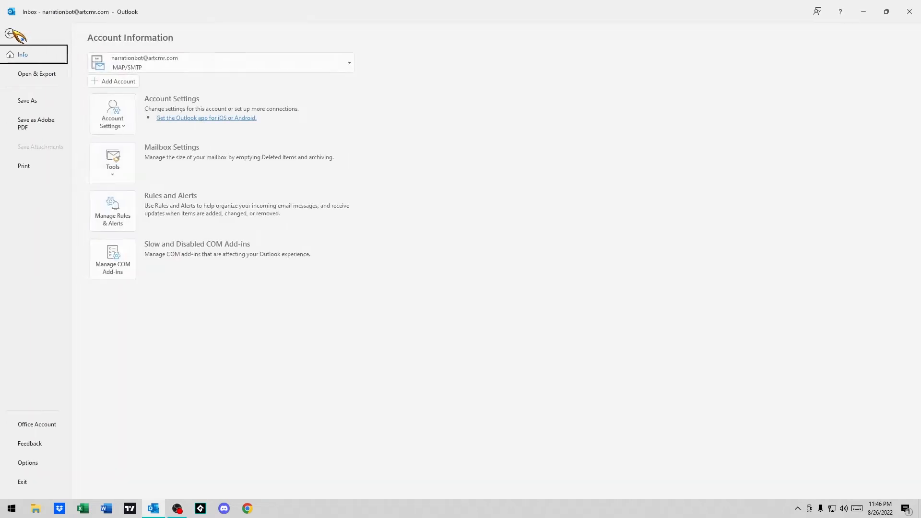
{"action": "left_click", "coordinate": [115, 211]}
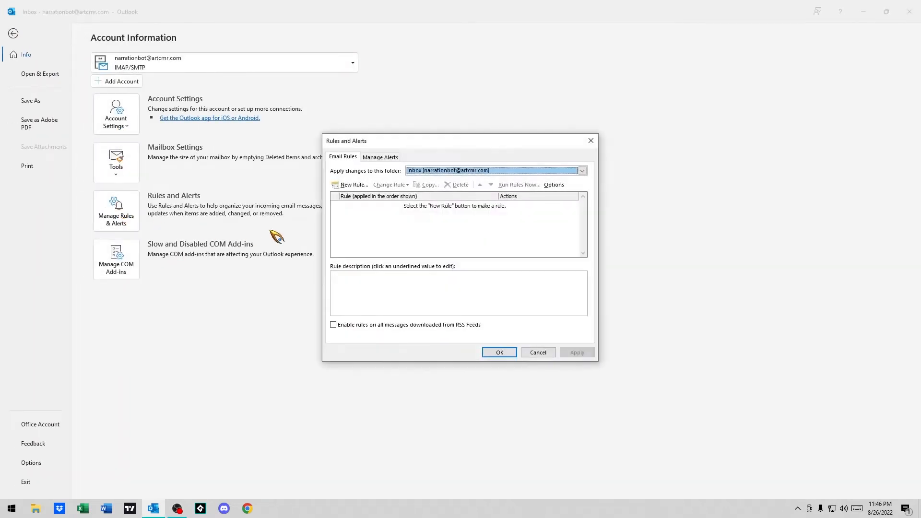
{"action": "left_click", "coordinate": [581, 170]}
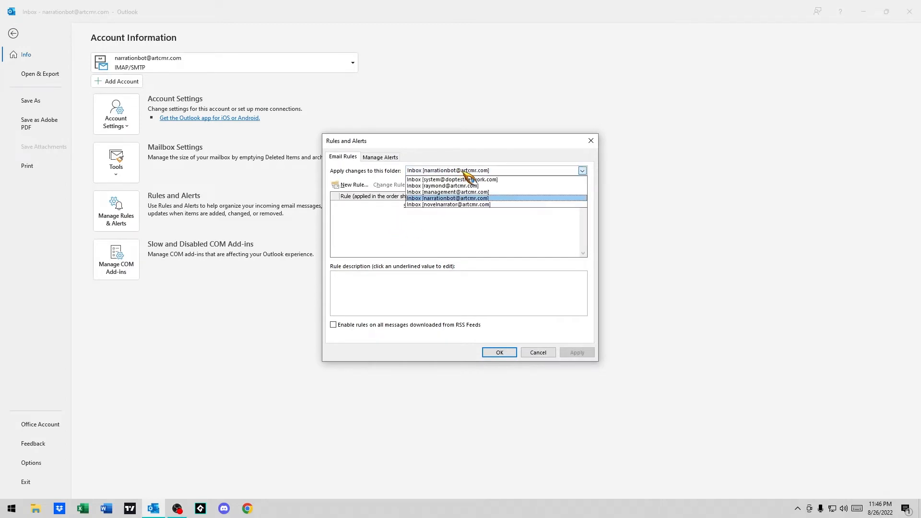
{"action": "left_click", "coordinate": [447, 198]}
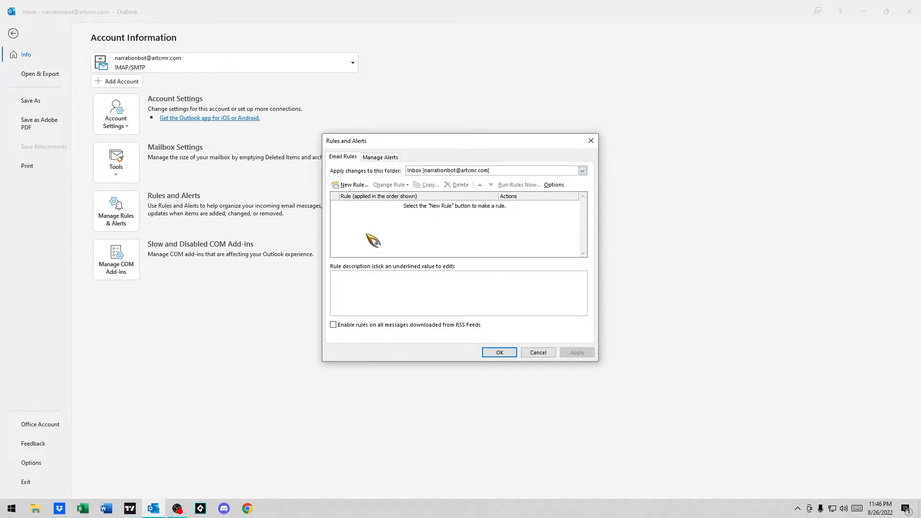
{"action": "mouse_move", "coordinate": [354, 186]}
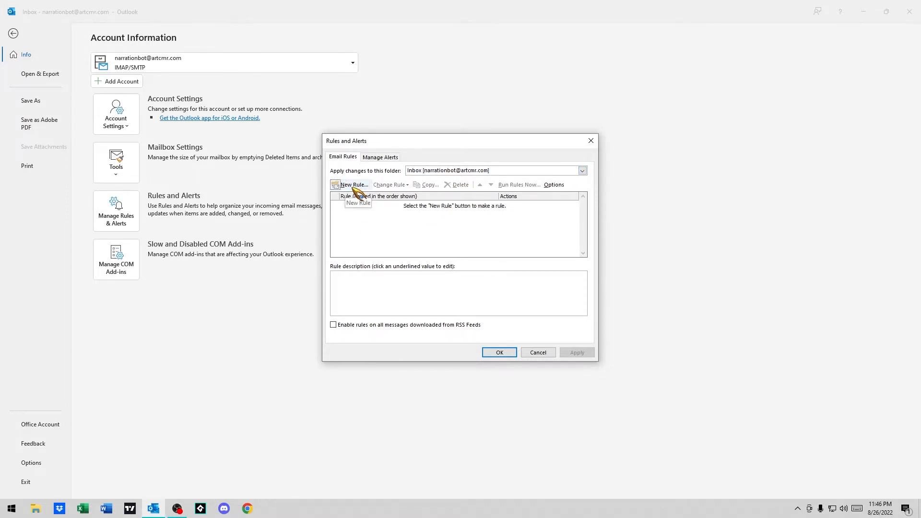
{"action": "left_click", "coordinate": [353, 184]}
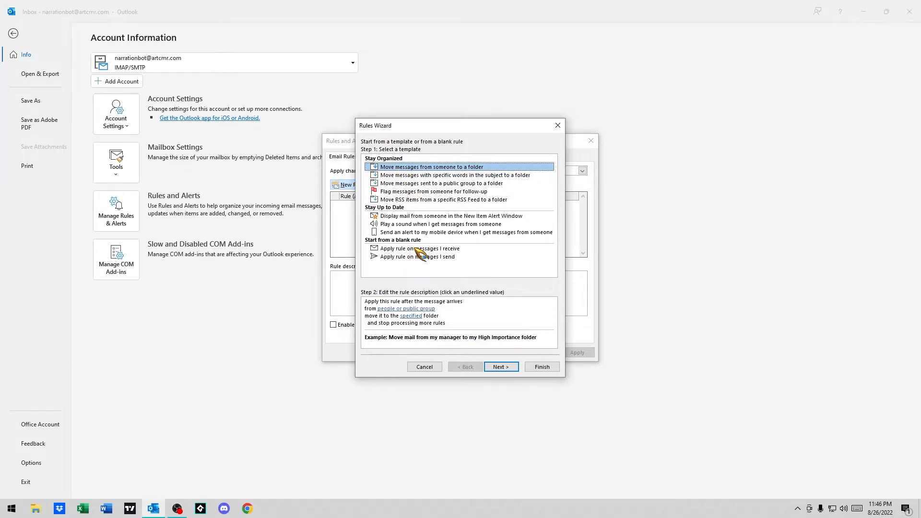
Make a blank rule on received messages whose subject contains the word Microsoft.
{"action": "left_click", "coordinate": [419, 248]}
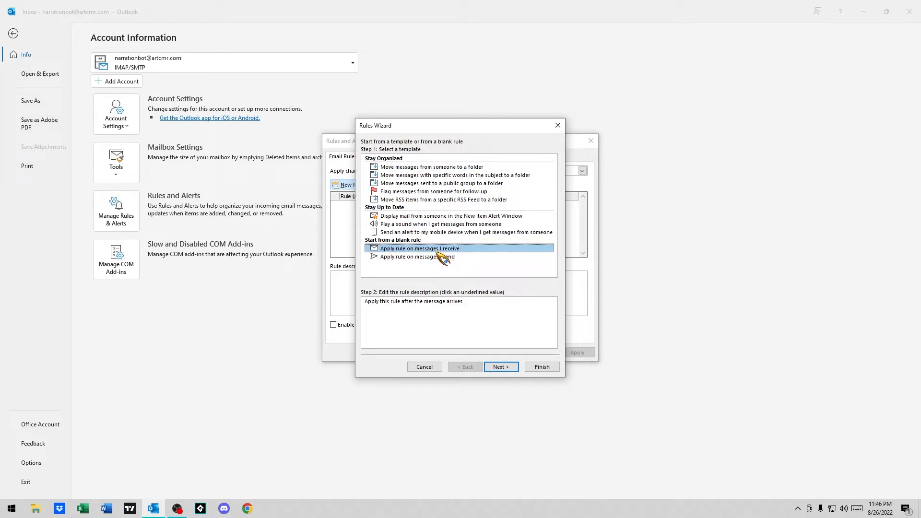
{"action": "left_click", "coordinate": [500, 367]}
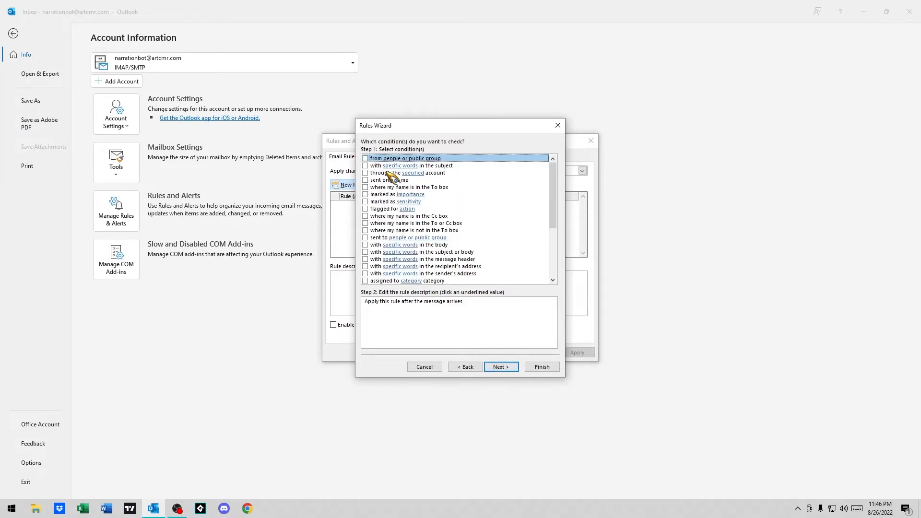
{"action": "left_click", "coordinate": [365, 165]}
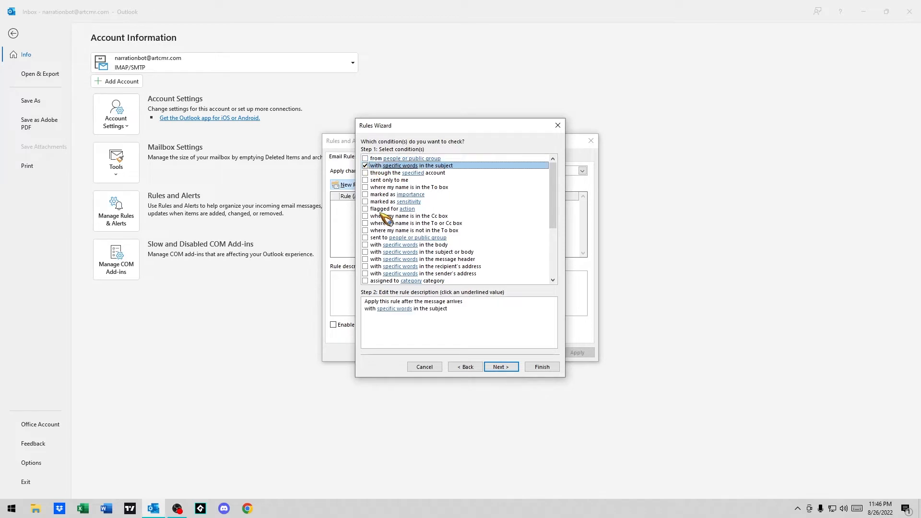
{"action": "mouse_move", "coordinate": [395, 308]}
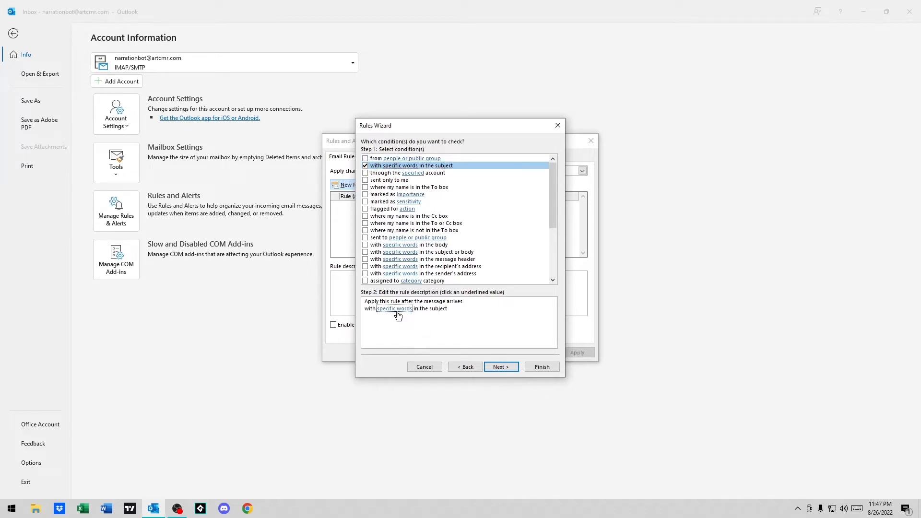
{"action": "left_click", "coordinate": [394, 309]}
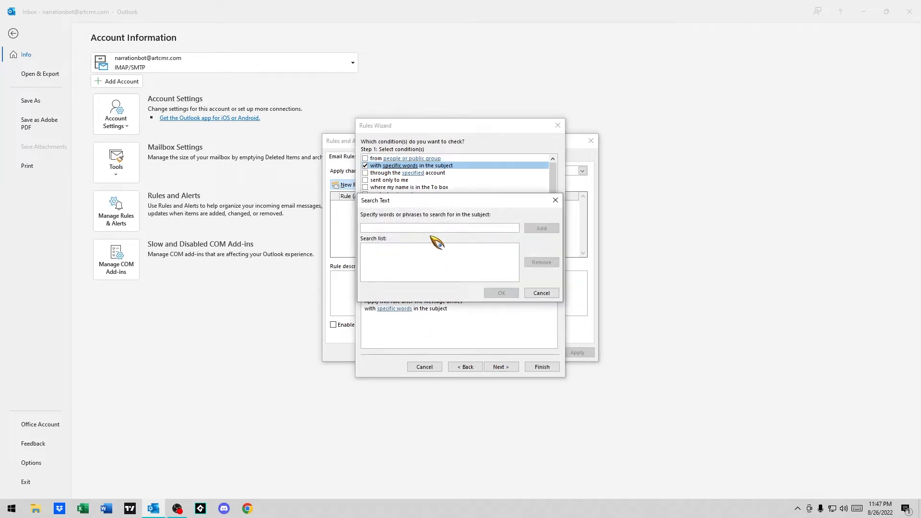
{"action": "type", "text": "Microsoft"}
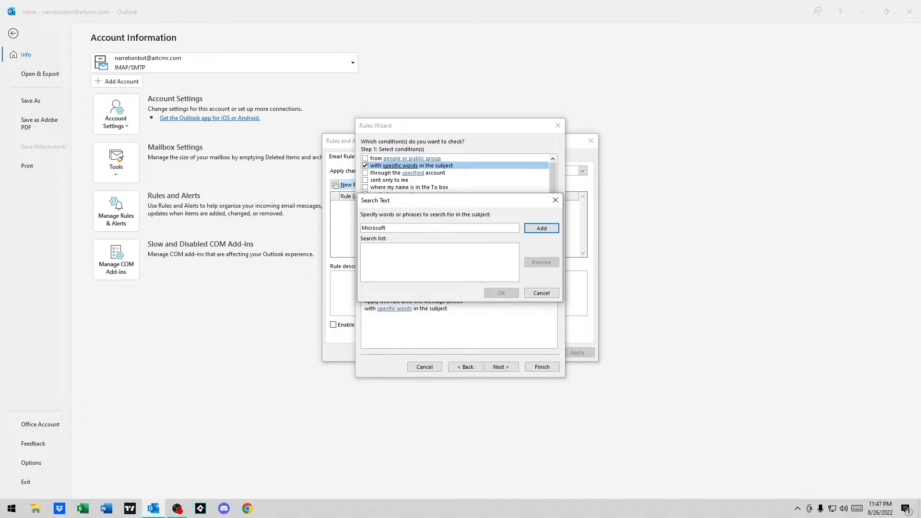
{"action": "left_click", "coordinate": [540, 228]}
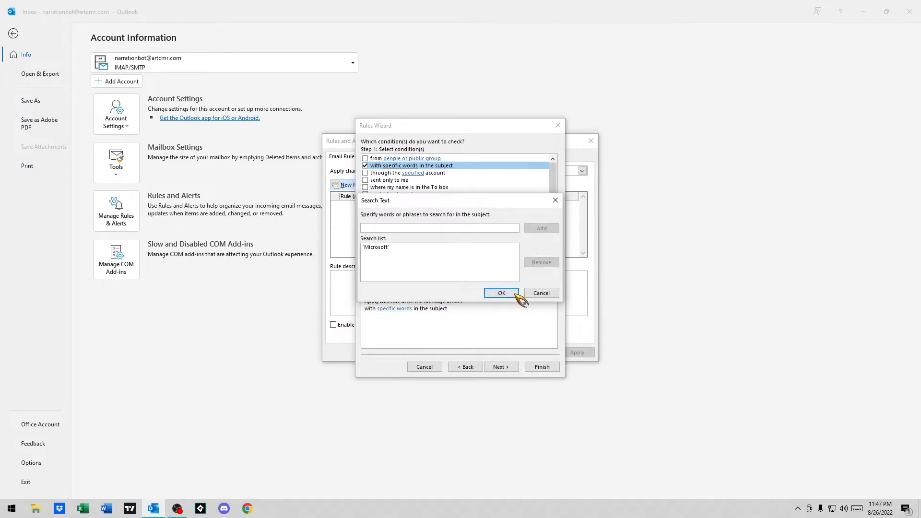
{"action": "left_click", "coordinate": [500, 293]}
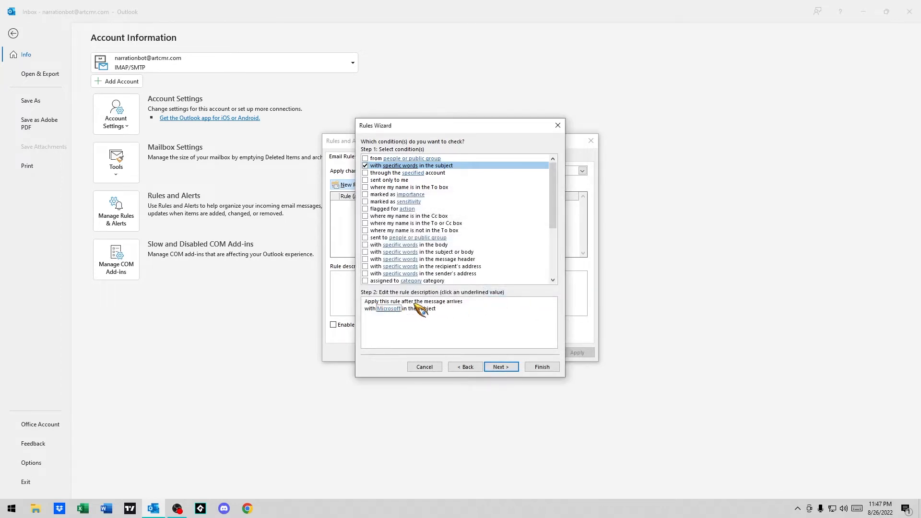
{"action": "mouse_move", "coordinate": [423, 309]}
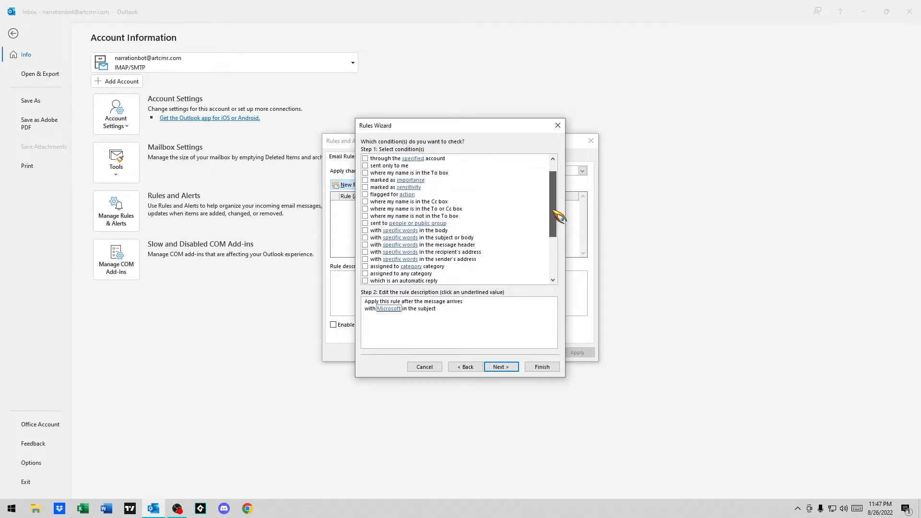
{"action": "left_click", "coordinate": [500, 367]}
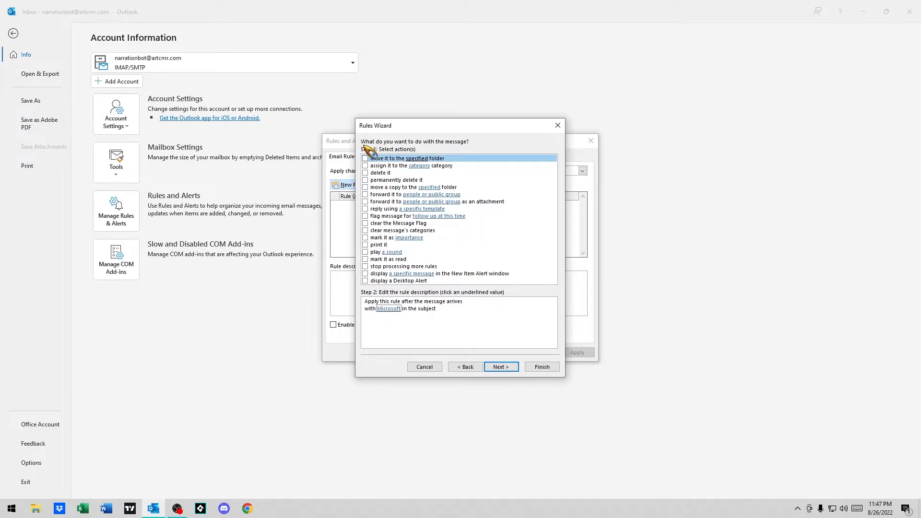
Have the rule move matching messages to the Microsoft folder and finish it as rule Microsoft.
{"action": "left_click", "coordinate": [367, 158]}
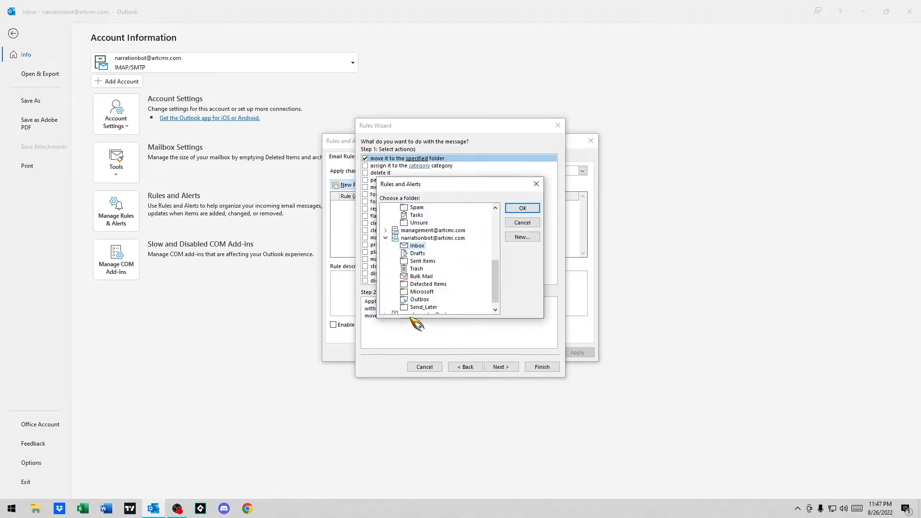
{"action": "scroll", "scroll_direction": "down", "scroll_amount": 3}
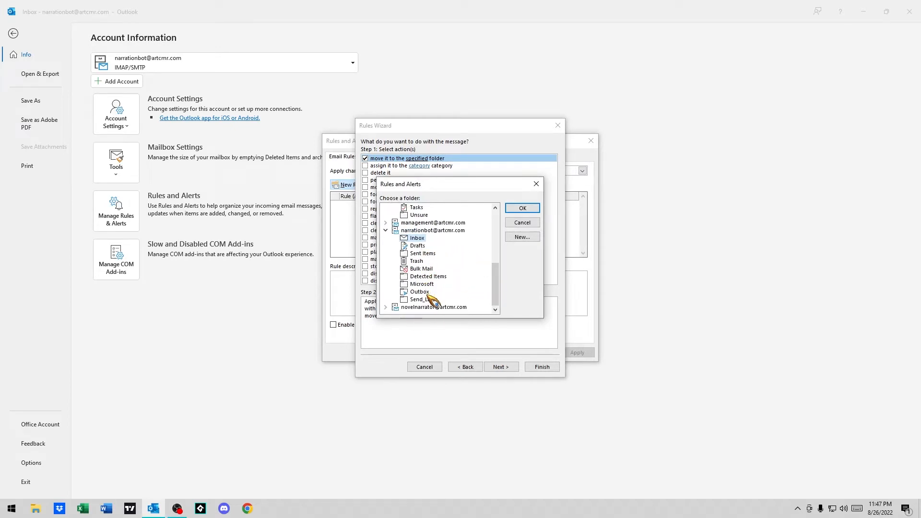
{"action": "left_click", "coordinate": [521, 208]}
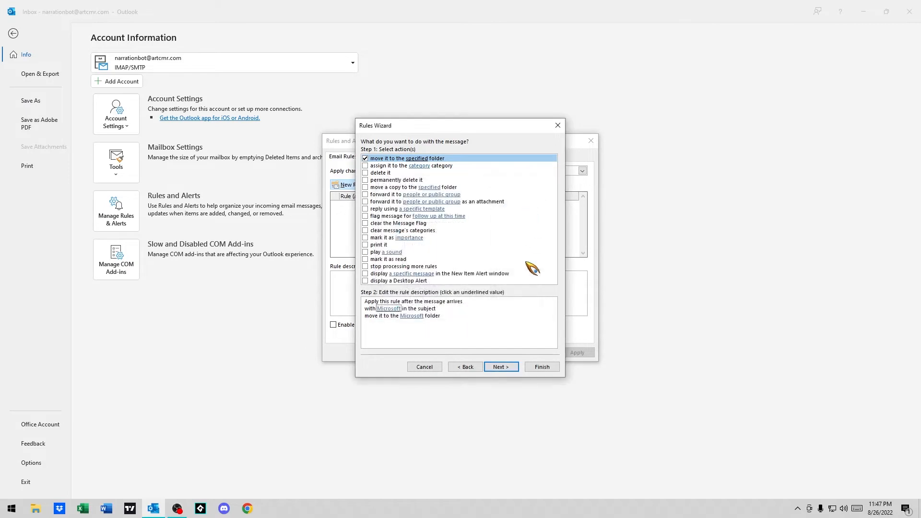
{"action": "left_click", "coordinate": [500, 366]}
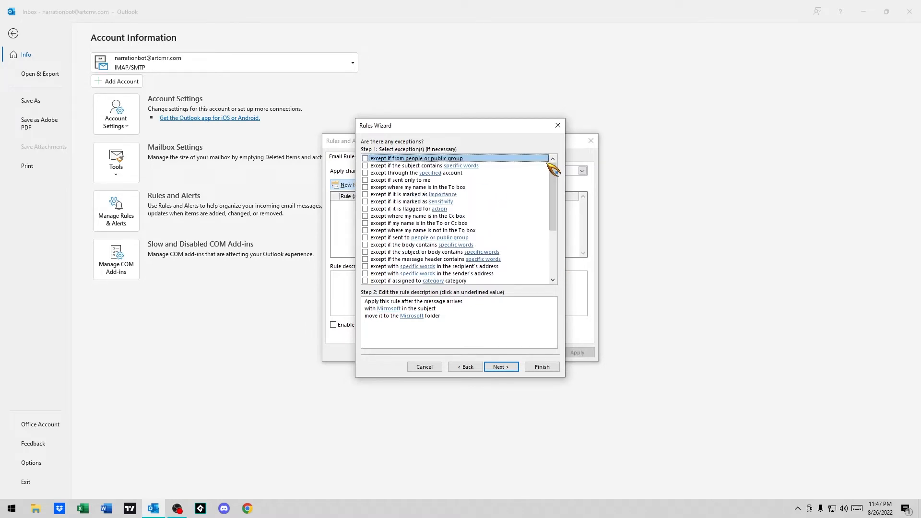
{"action": "mouse_move", "coordinate": [368, 192]}
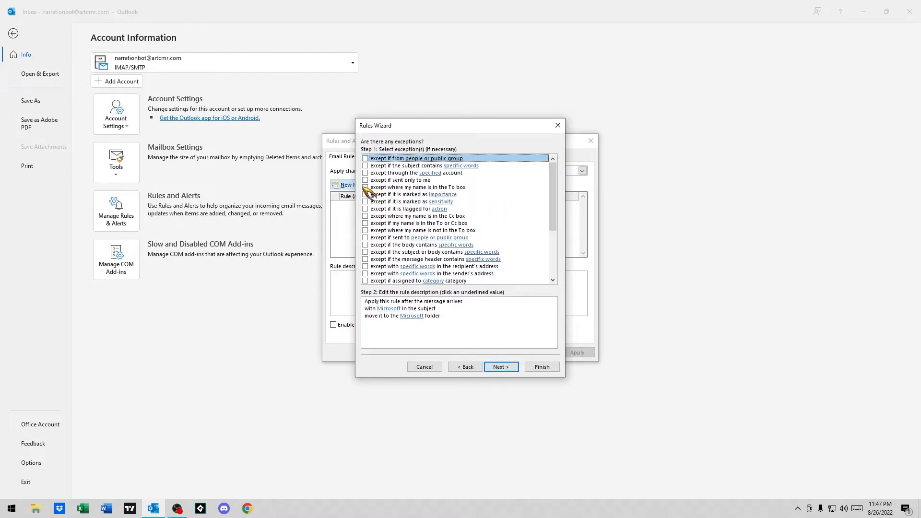
{"action": "mouse_move", "coordinate": [541, 367]}
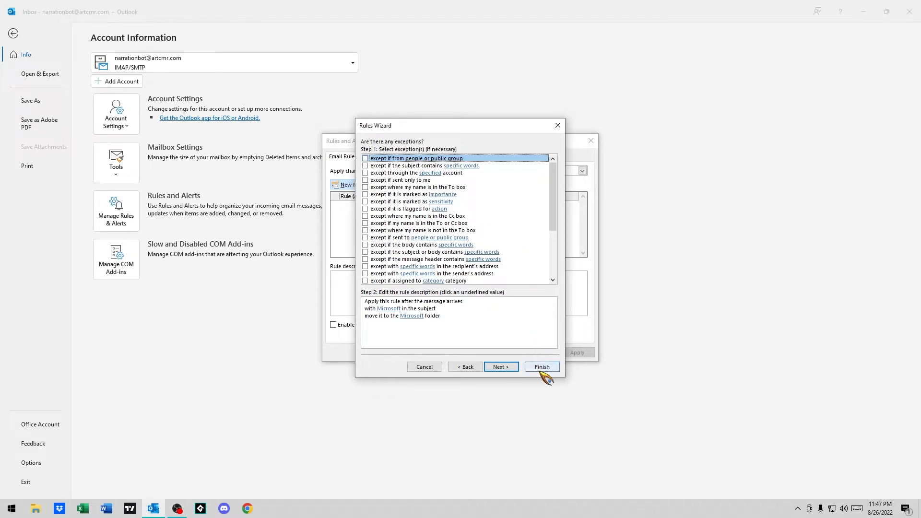
{"action": "left_click", "coordinate": [541, 367]}
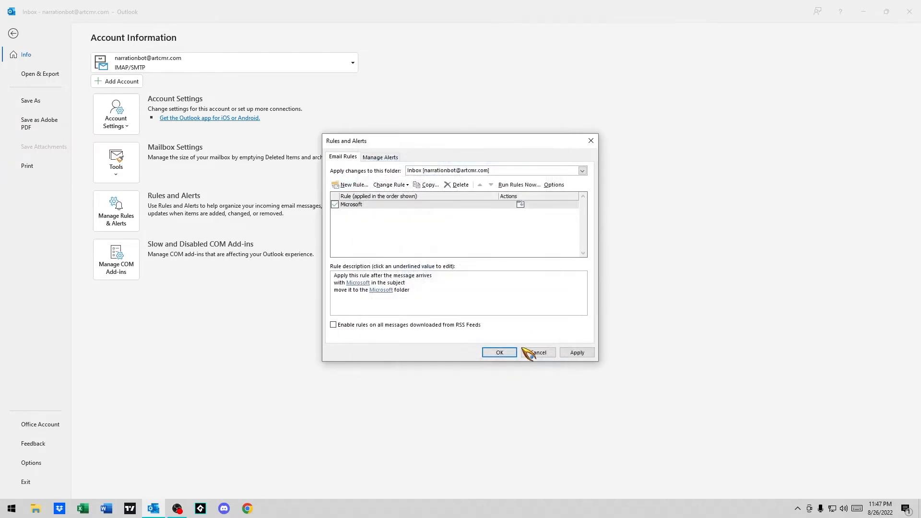
{"action": "left_click", "coordinate": [351, 204]}
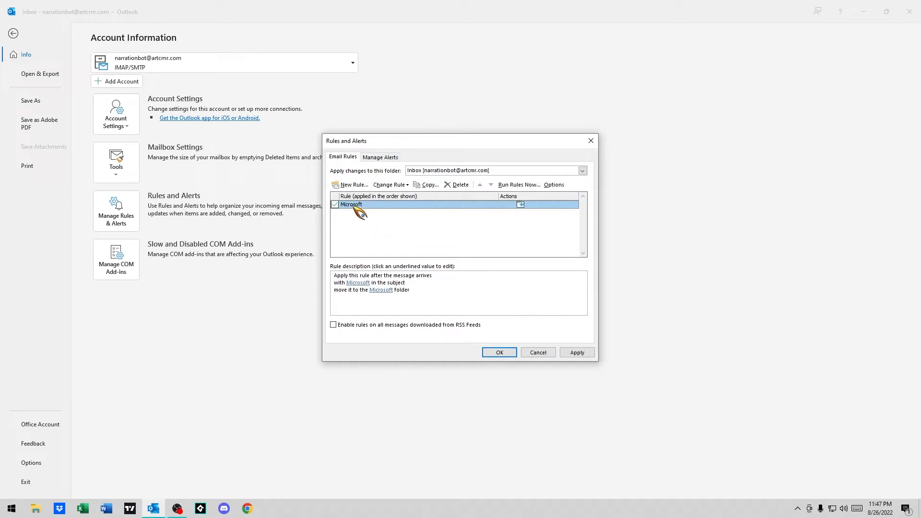
{"action": "left_click", "coordinate": [353, 184]}
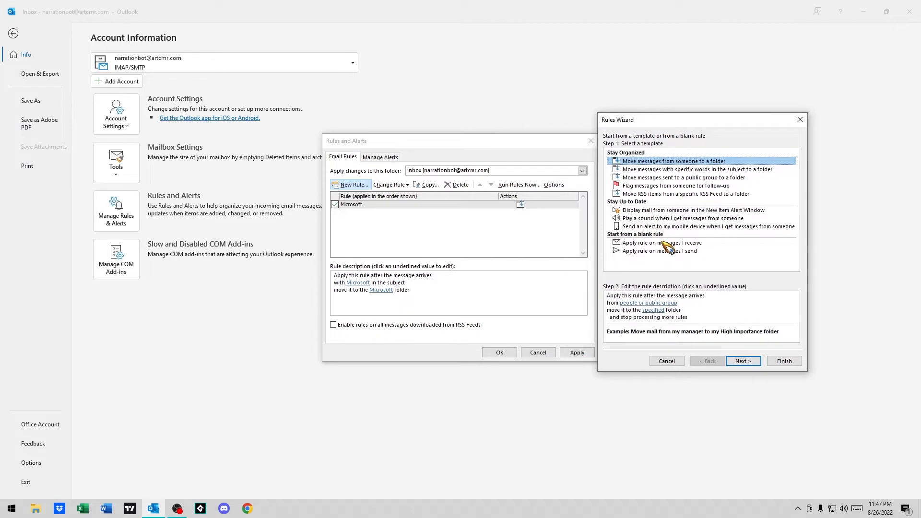
{"action": "left_click", "coordinate": [660, 243]}
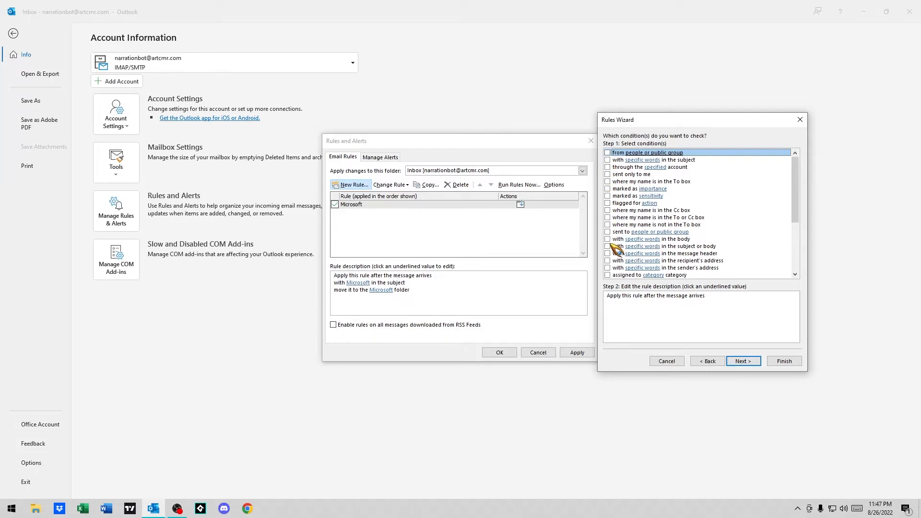
{"action": "mouse_move", "coordinate": [611, 217]}
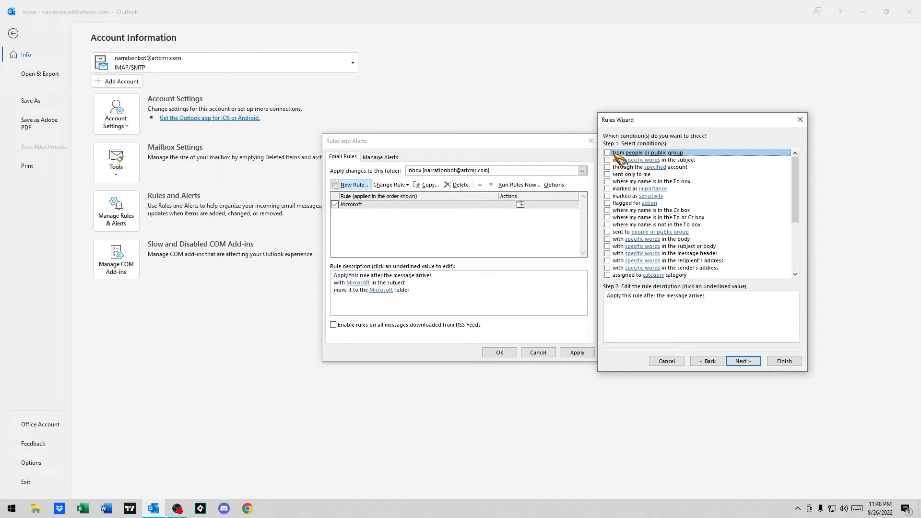
{"action": "mouse_move", "coordinate": [628, 167]}
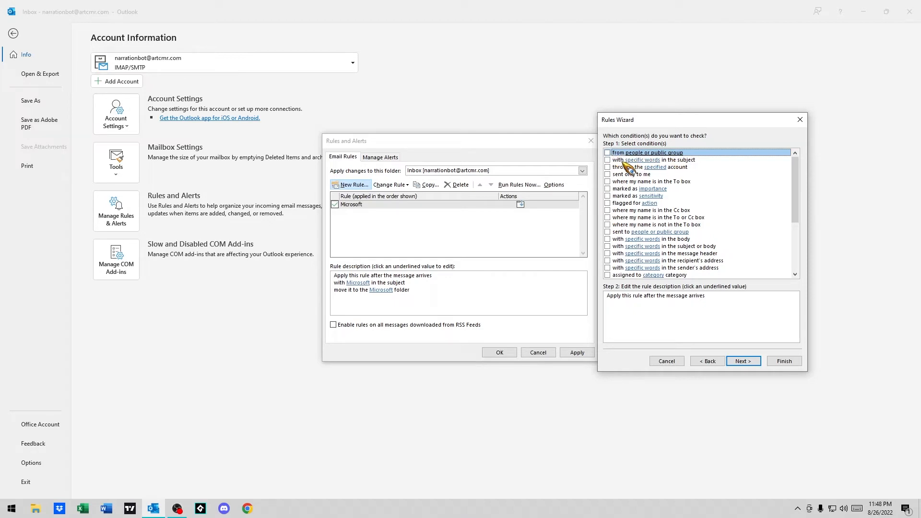
{"action": "mouse_move", "coordinate": [627, 172]}
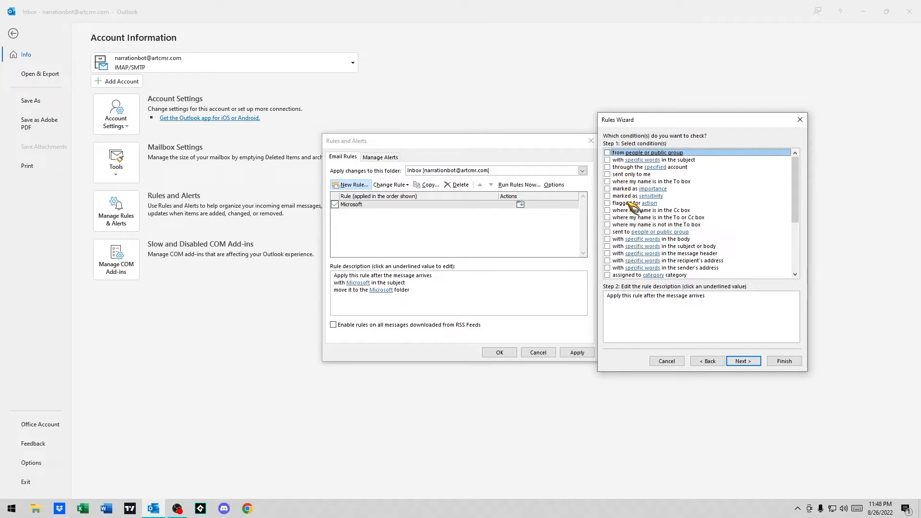
{"action": "mouse_move", "coordinate": [632, 246]}
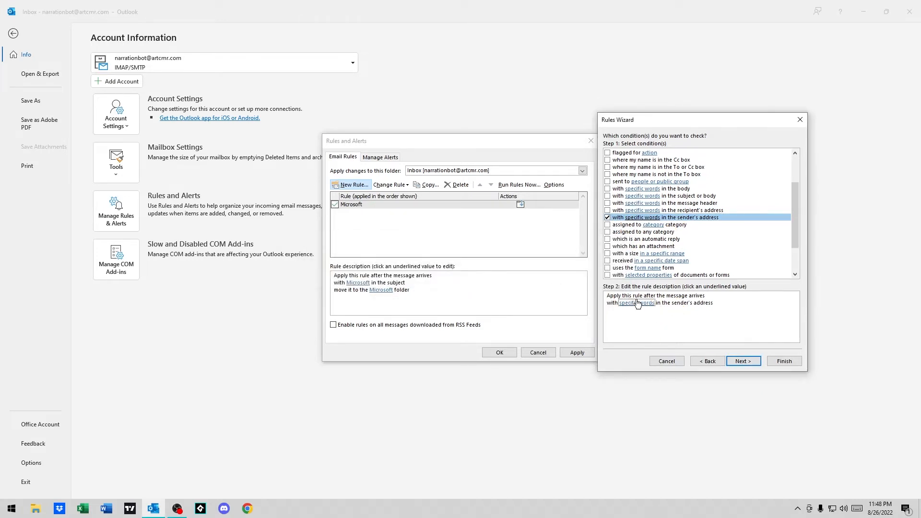
{"action": "left_click", "coordinate": [637, 303]}
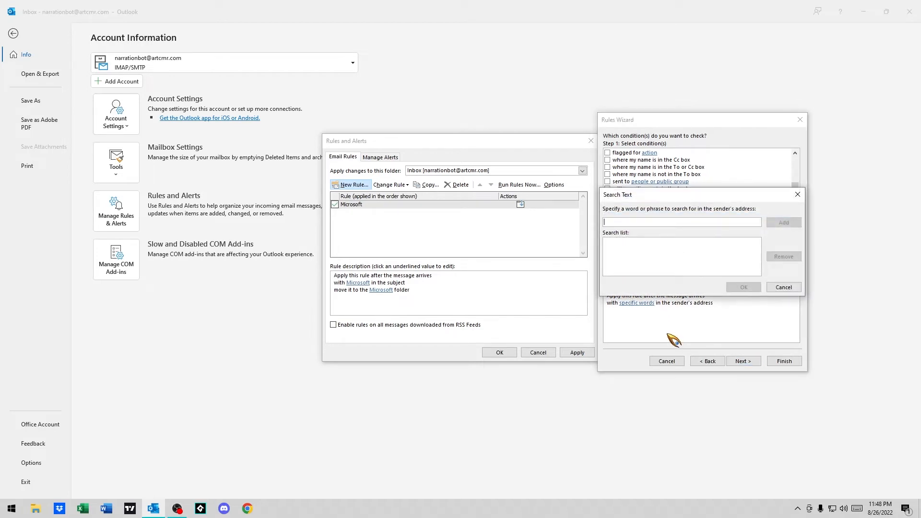
{"action": "type", "text": "@artcmr"}
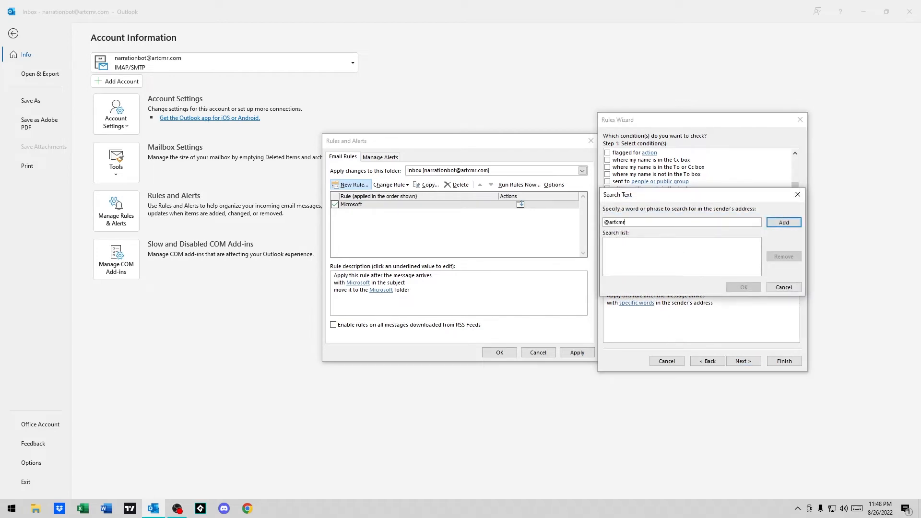
{"action": "type", "text": ".com"}
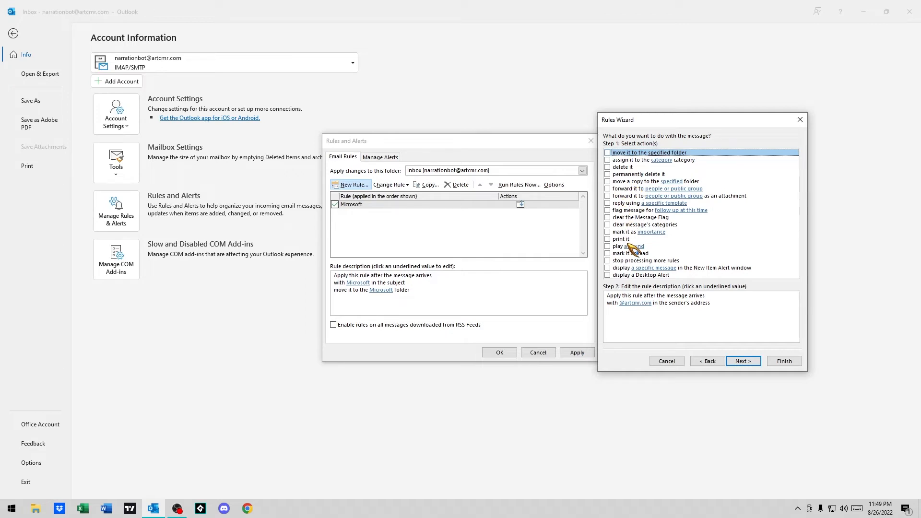
Have the rule move matching mail to Bulk Mail, finish it and save the rules.
{"action": "left_click", "coordinate": [607, 152]}
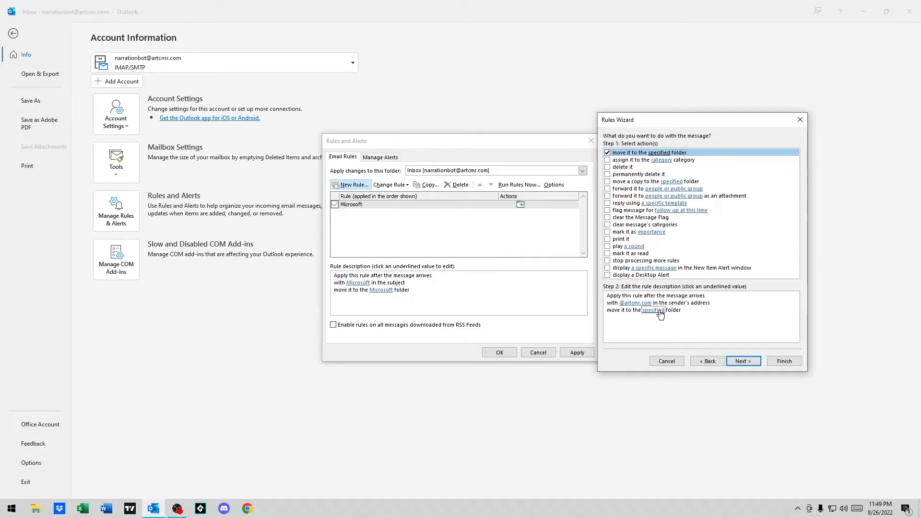
{"action": "left_click", "coordinate": [657, 311]}
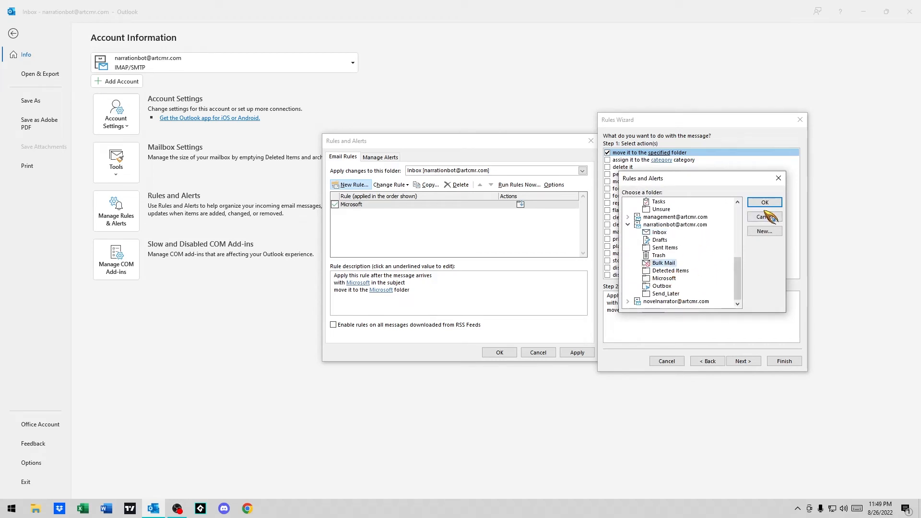
{"action": "left_click", "coordinate": [744, 361]}
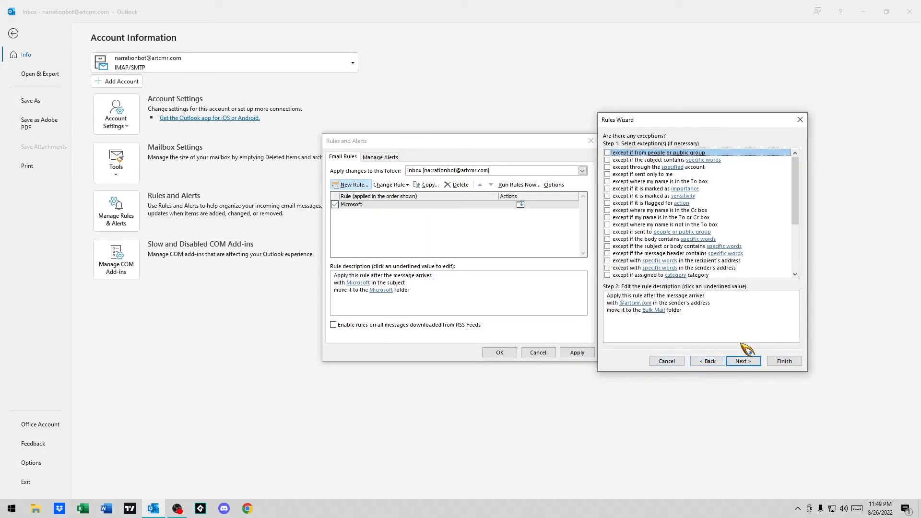
{"action": "left_click", "coordinate": [742, 360]}
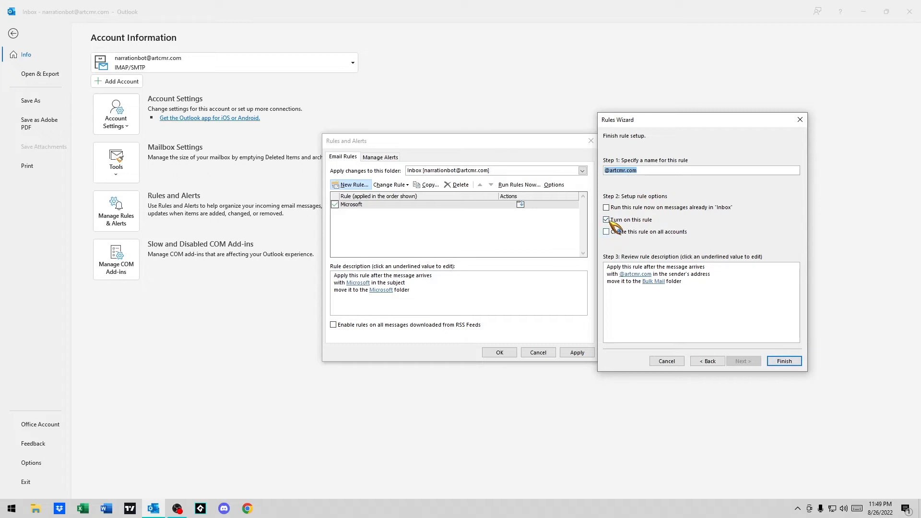
{"action": "left_click", "coordinate": [783, 361]}
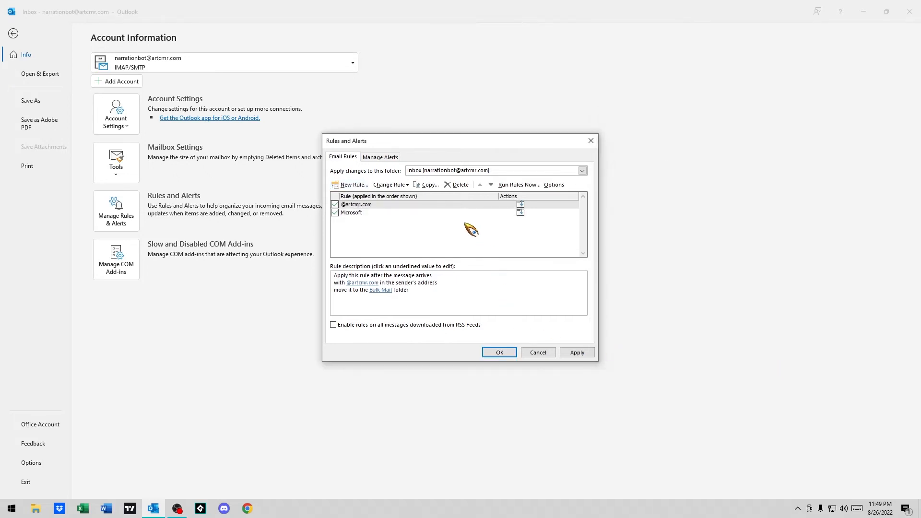
{"action": "left_click", "coordinate": [499, 352]}
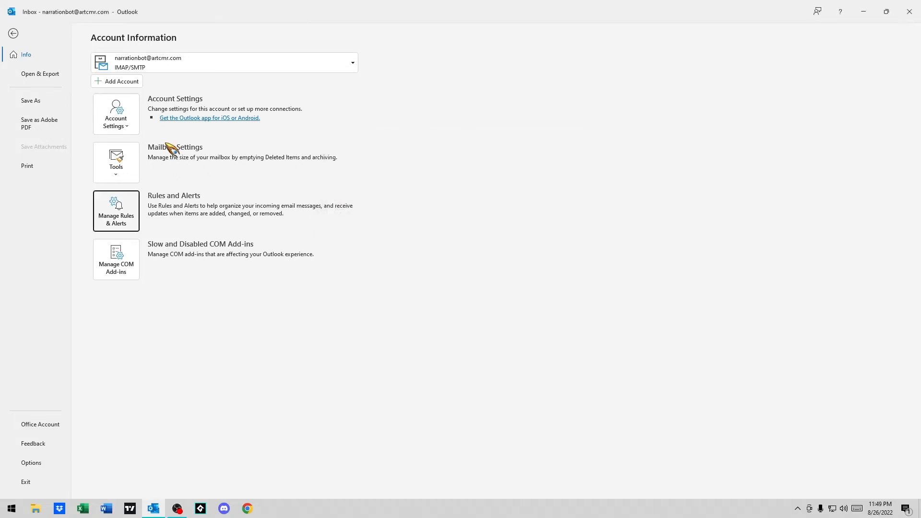
Run the Microsoft rule now on the Inbox from Rules and Alerts.
{"action": "left_click", "coordinate": [13, 34]}
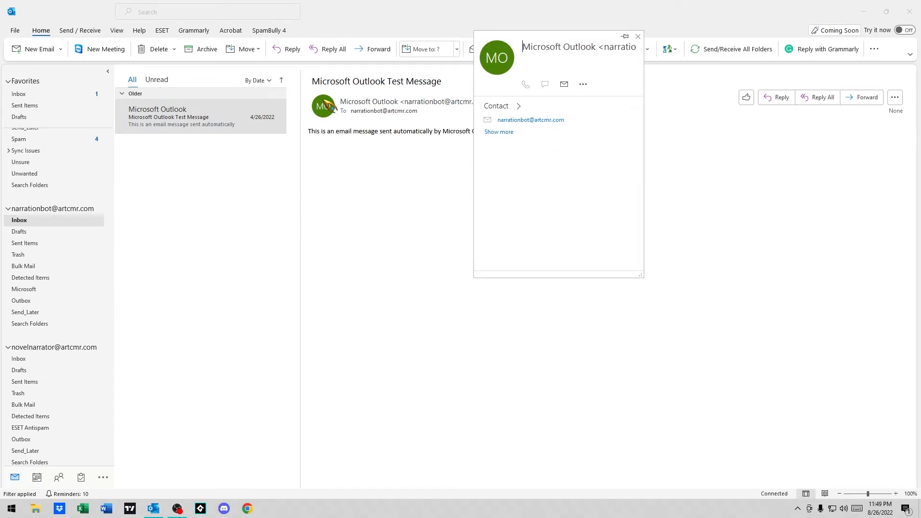
{"action": "mouse_move", "coordinate": [458, 130]}
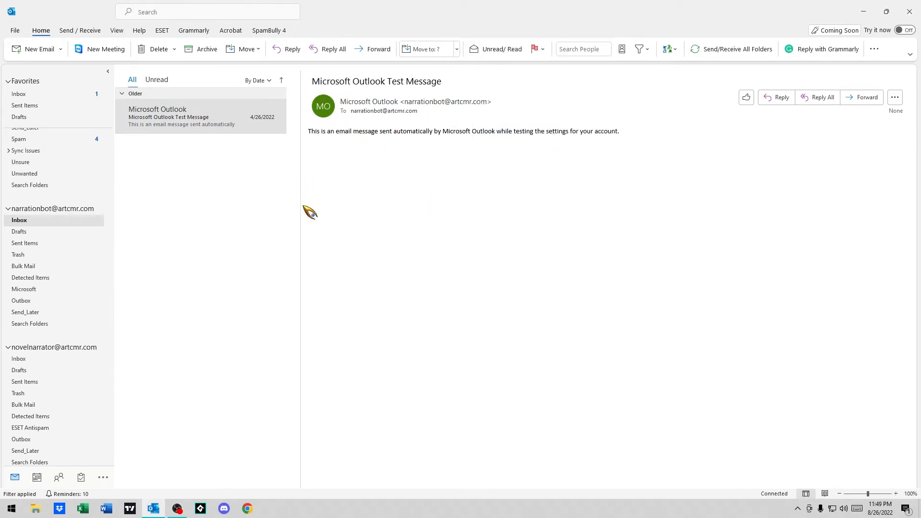
{"action": "mouse_move", "coordinate": [337, 223]}
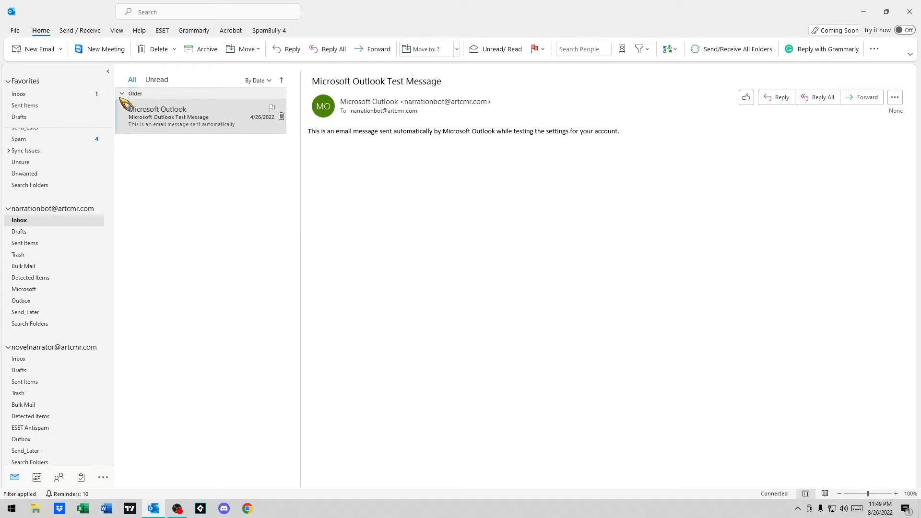
{"action": "left_click", "coordinate": [14, 30]}
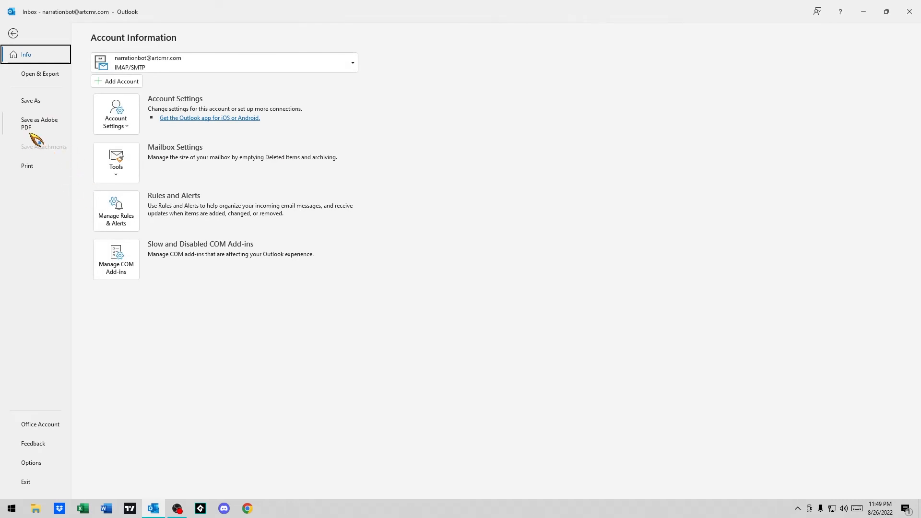
{"action": "left_click", "coordinate": [116, 211]}
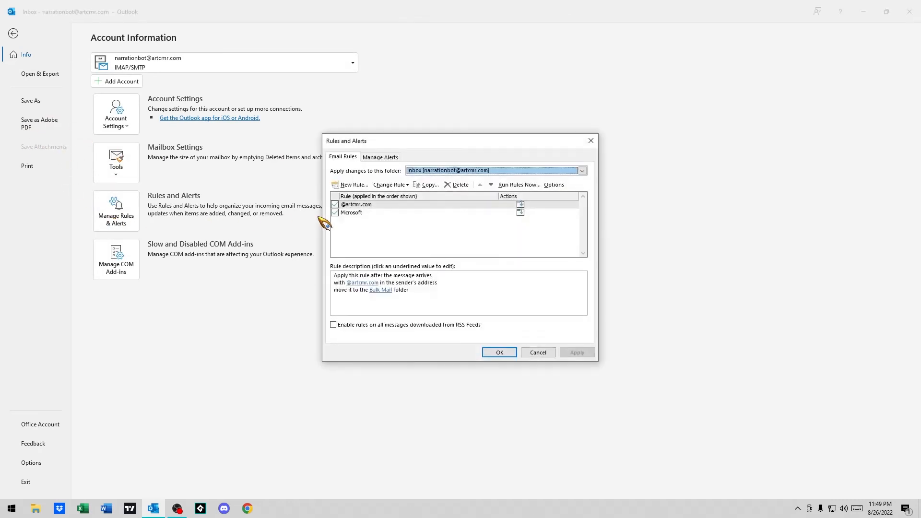
{"action": "left_click", "coordinate": [519, 184]}
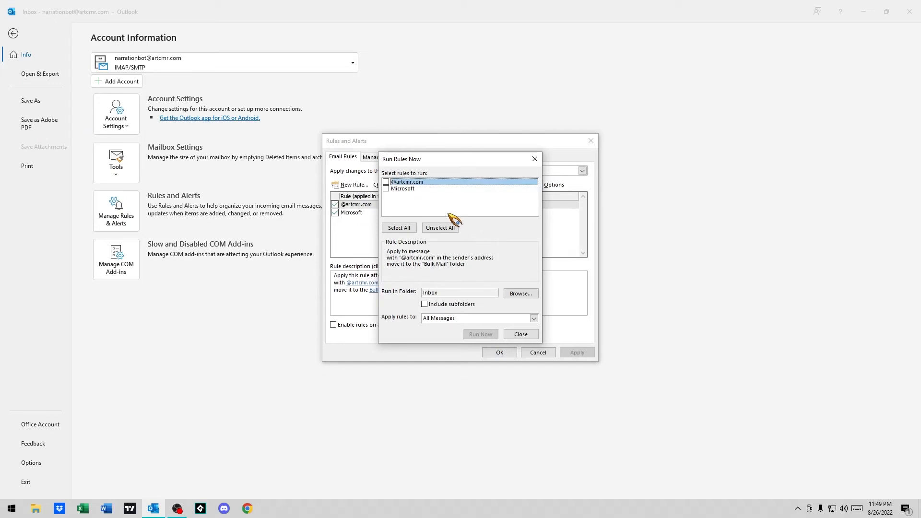
{"action": "left_click", "coordinate": [387, 189]}
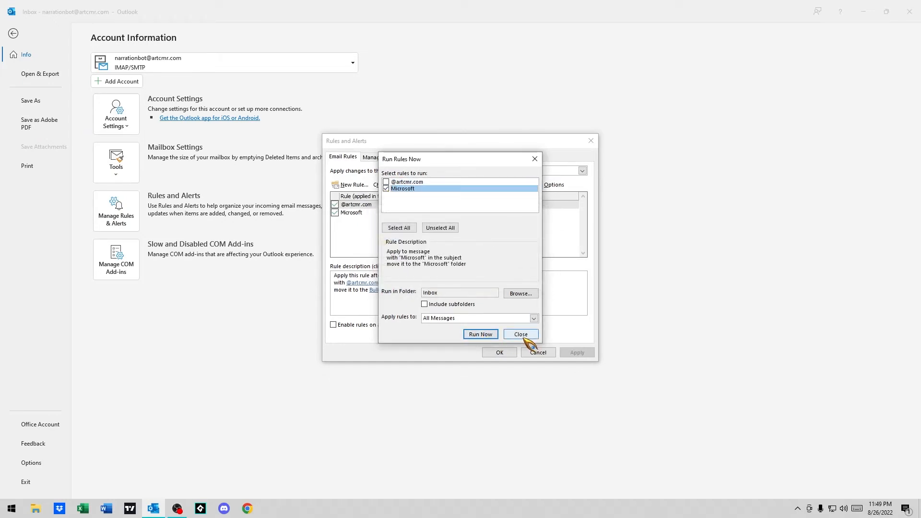
{"action": "left_click", "coordinate": [519, 334]}
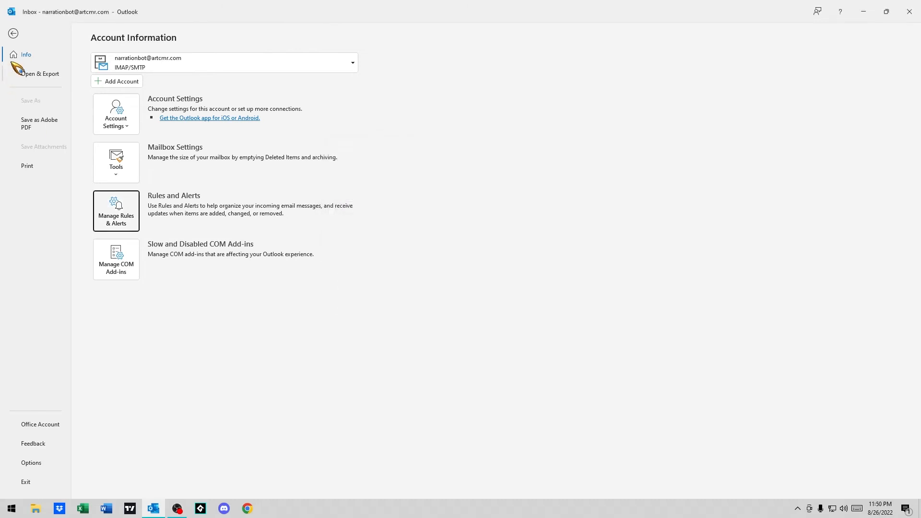
Find the moved test message in the Microsoft folder and move it back to the Inbox.
{"action": "left_click", "coordinate": [13, 34]}
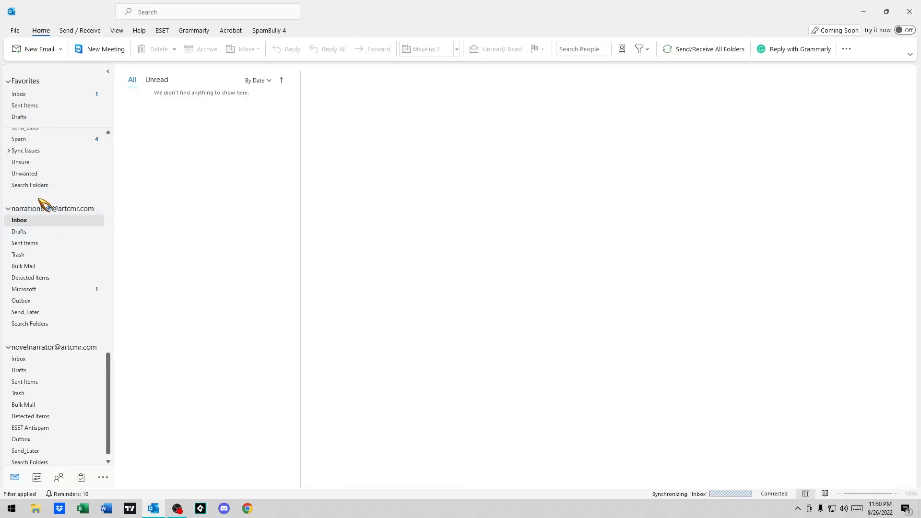
{"action": "left_click", "coordinate": [24, 289]}
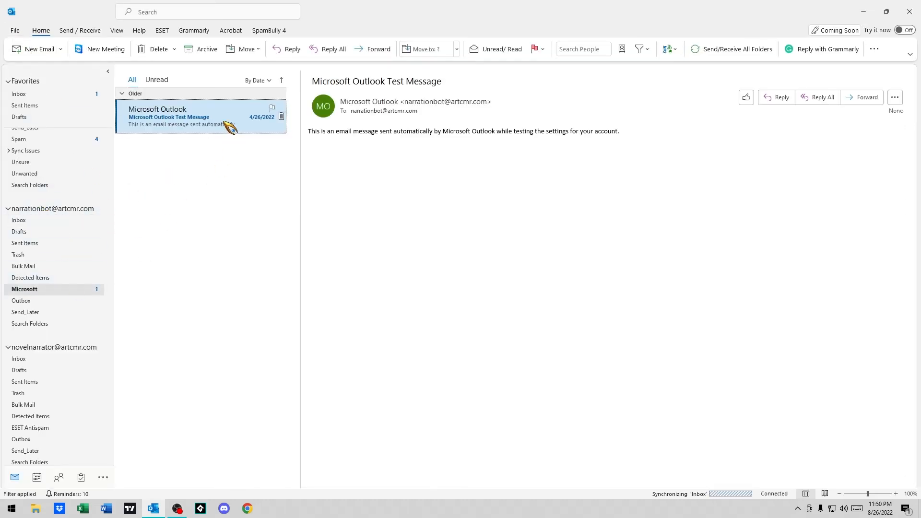
{"action": "right_click", "coordinate": [176, 117]}
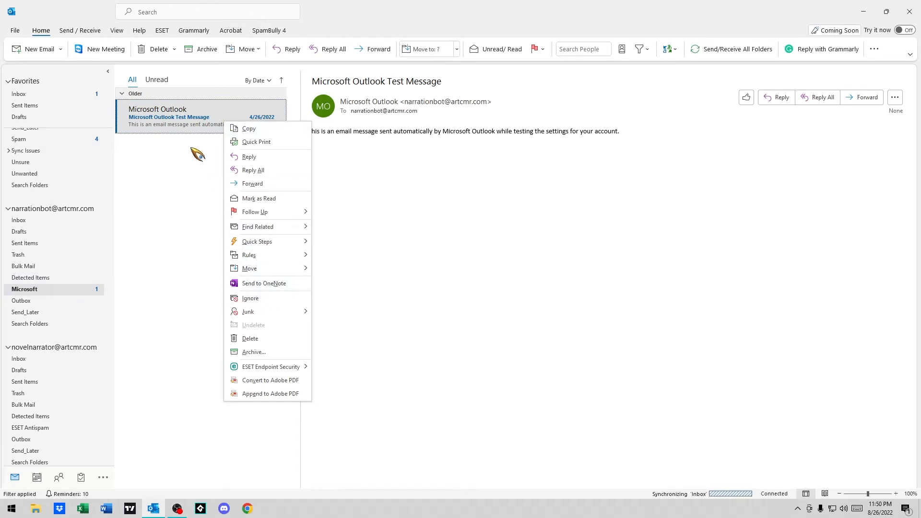
{"action": "left_click", "coordinate": [352, 282]}
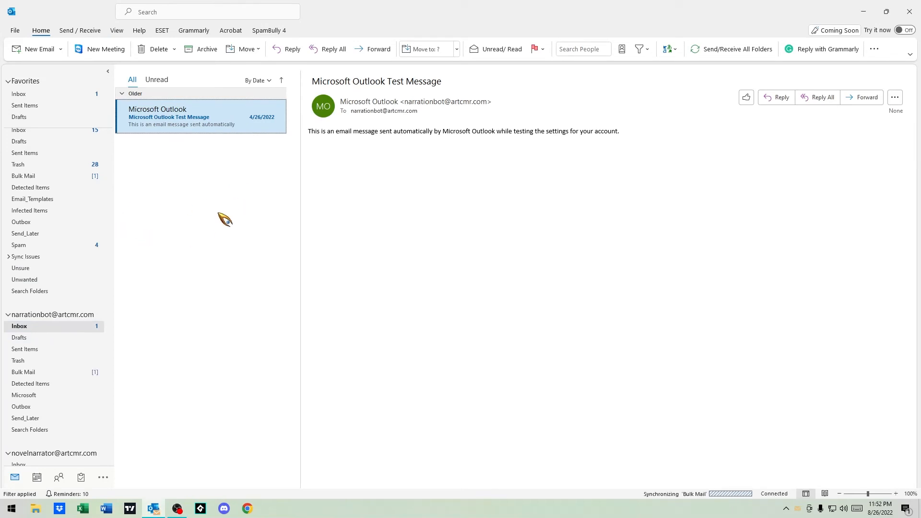
{"action": "mouse_move", "coordinate": [176, 176]}
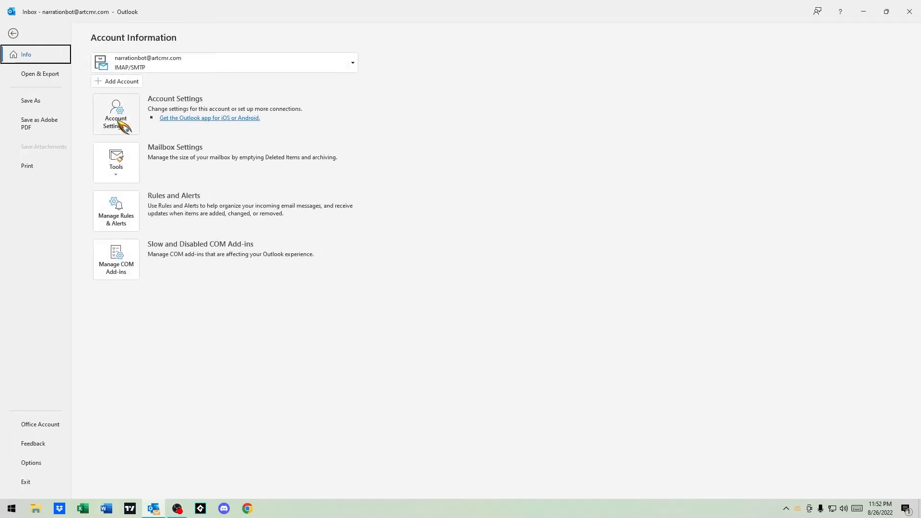
{"action": "left_click", "coordinate": [116, 210]}
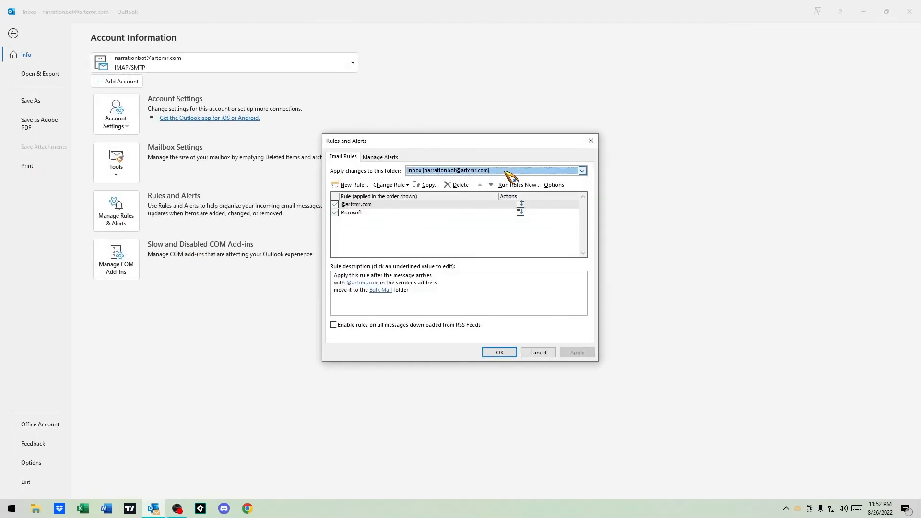
{"action": "left_click", "coordinate": [520, 184]}
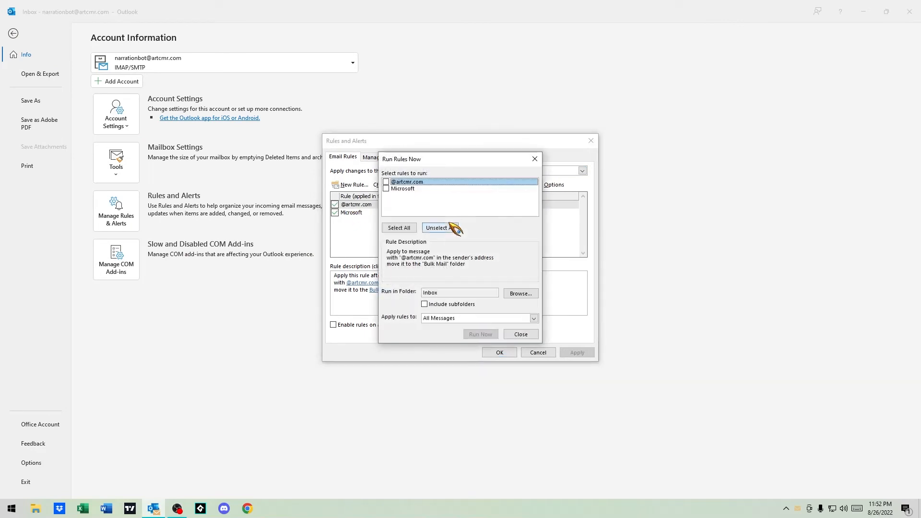
{"action": "left_click", "coordinate": [387, 182]}
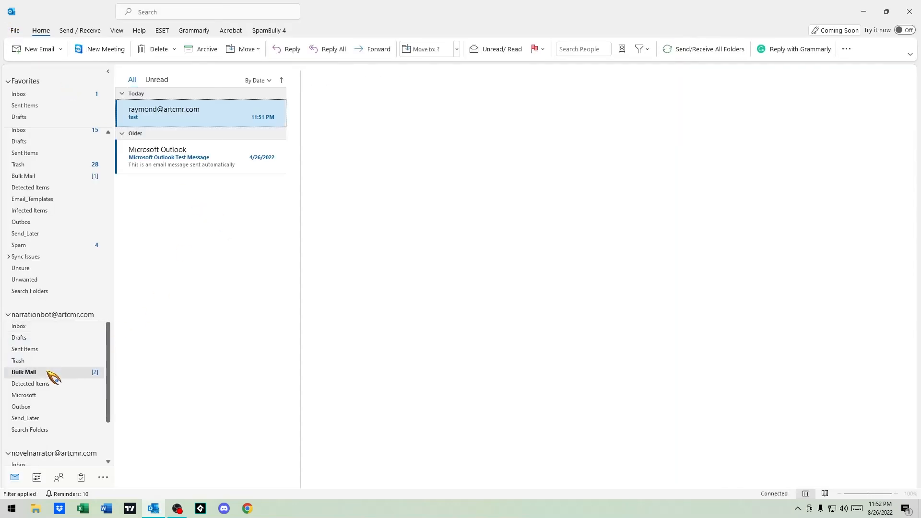
Review both test messages now sitting in Bulk Mail, then return to the main Inbox.
{"action": "left_click", "coordinate": [182, 156]}
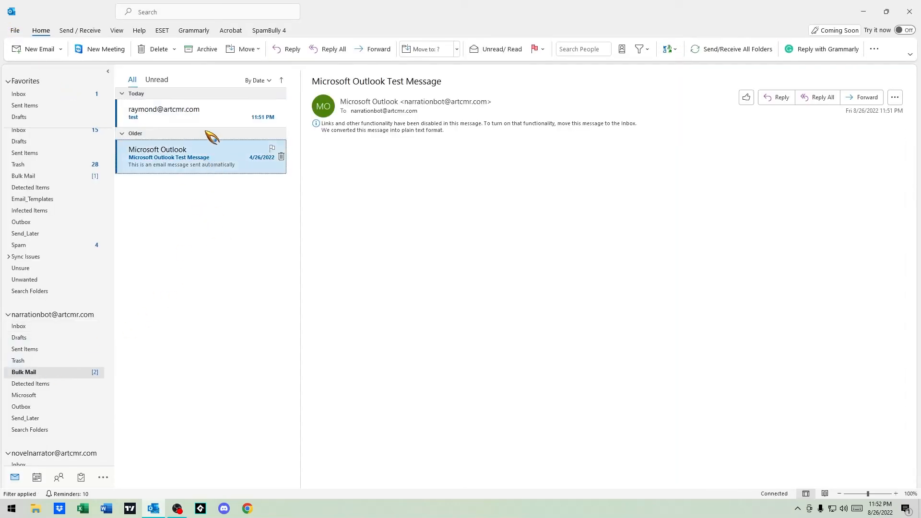
{"action": "left_click", "coordinate": [176, 113]}
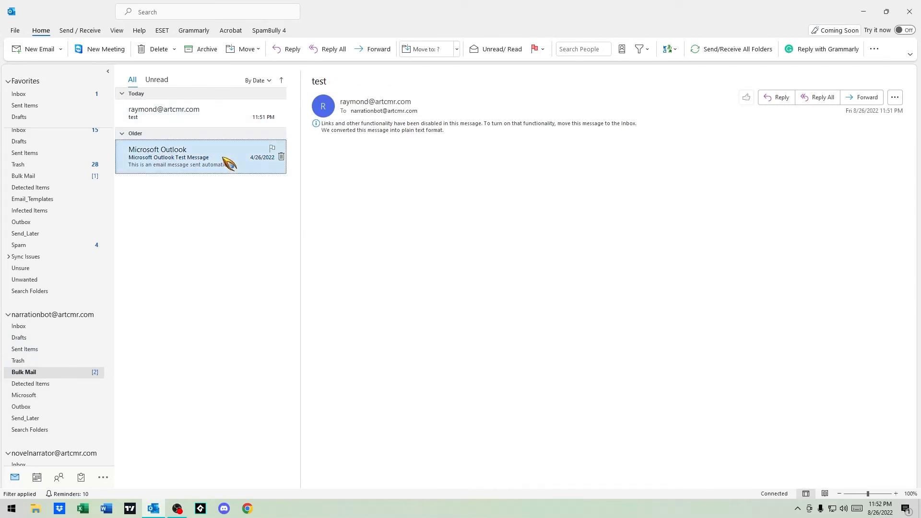
{"action": "left_click", "coordinate": [176, 157]}
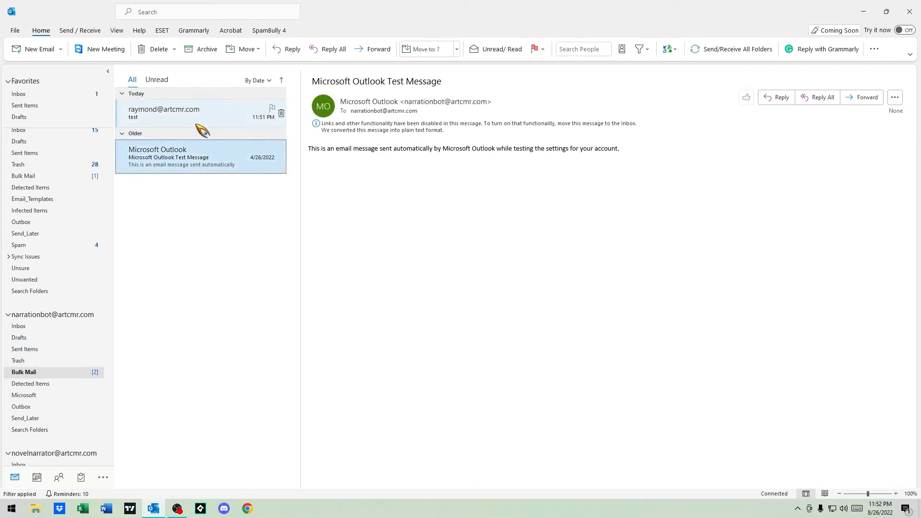
{"action": "left_click", "coordinate": [188, 112]}
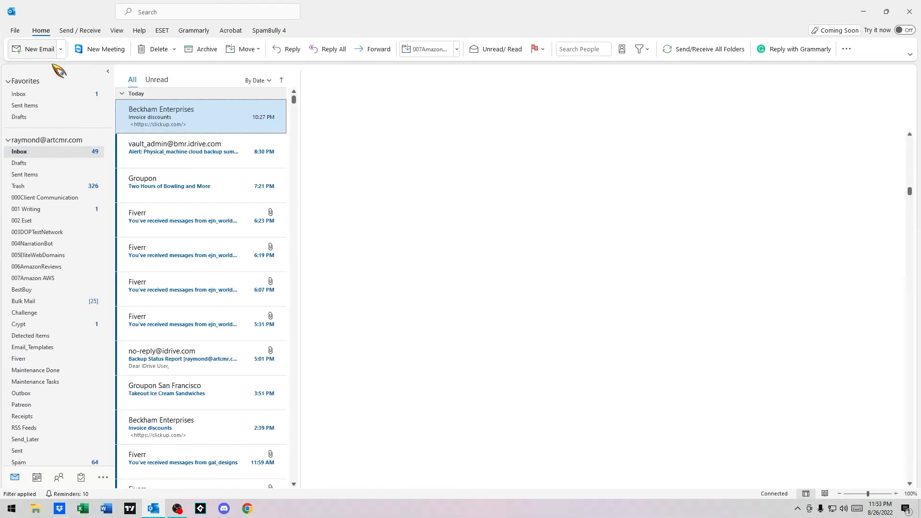
{"action": "left_click", "coordinate": [35, 48]}
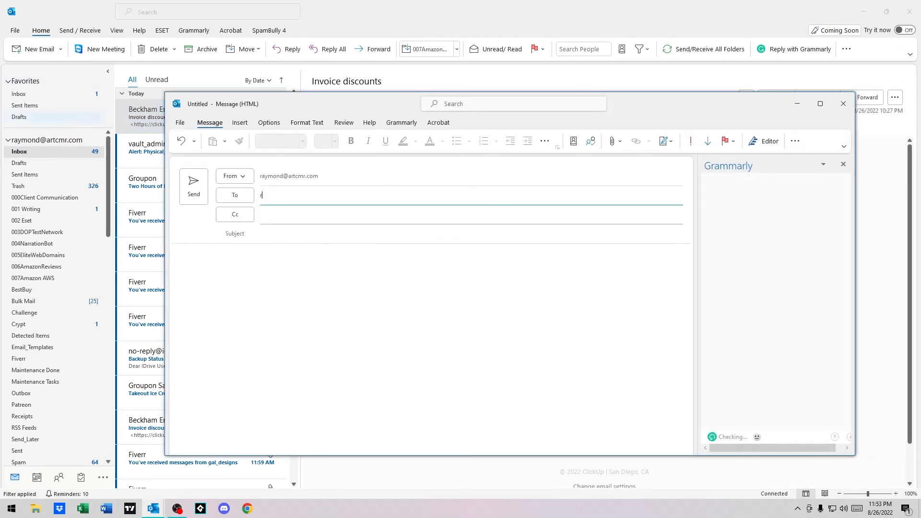
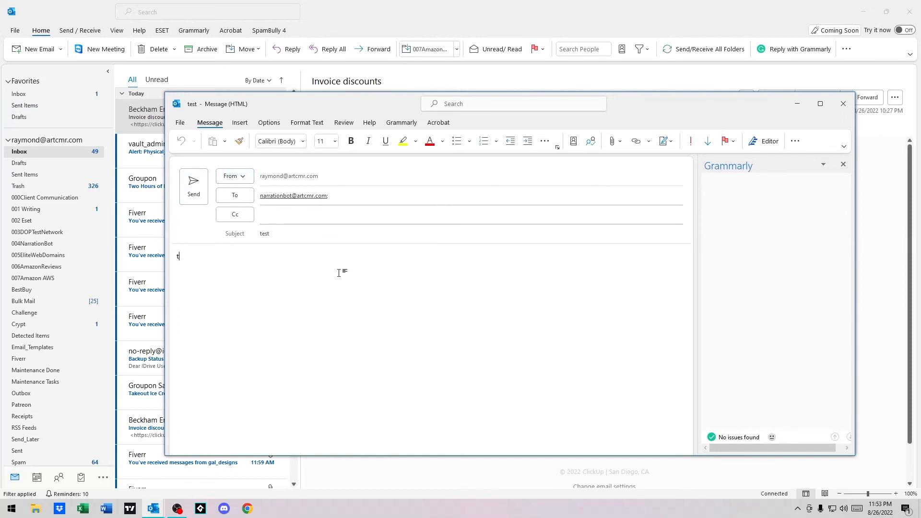
{"action": "left_click", "coordinate": [194, 184]}
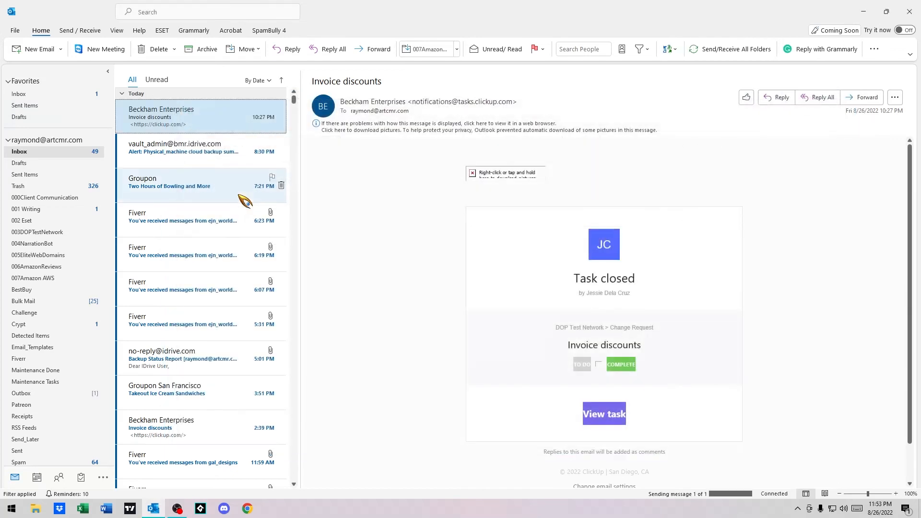
{"action": "scroll", "scroll_direction": "down", "scroll_amount": 3}
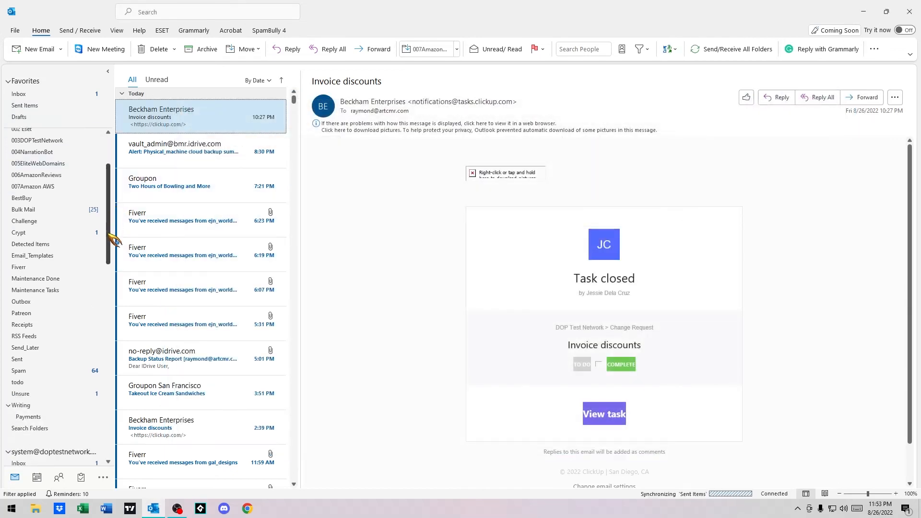
{"action": "scroll", "scroll_direction": "down", "scroll_amount": 3}
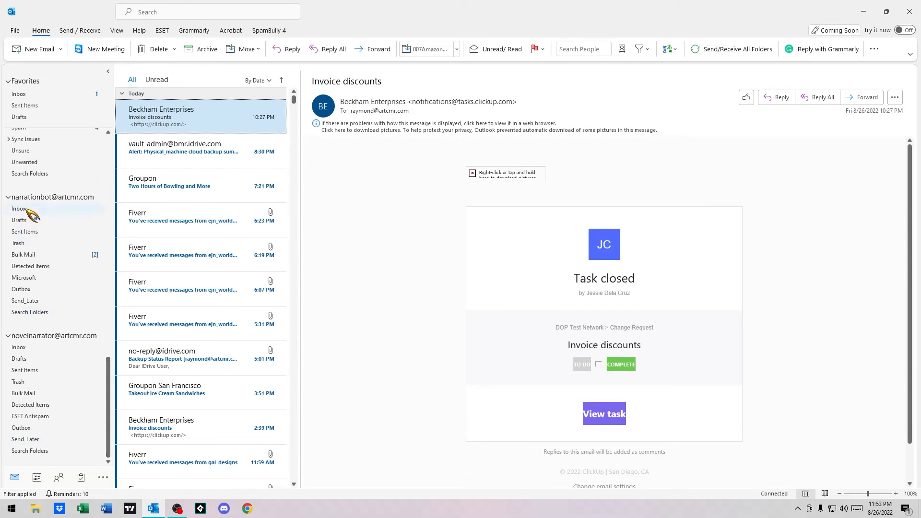
Check the second account's Bulk Mail for the newly arrived email.
{"action": "left_click", "coordinate": [18, 209]}
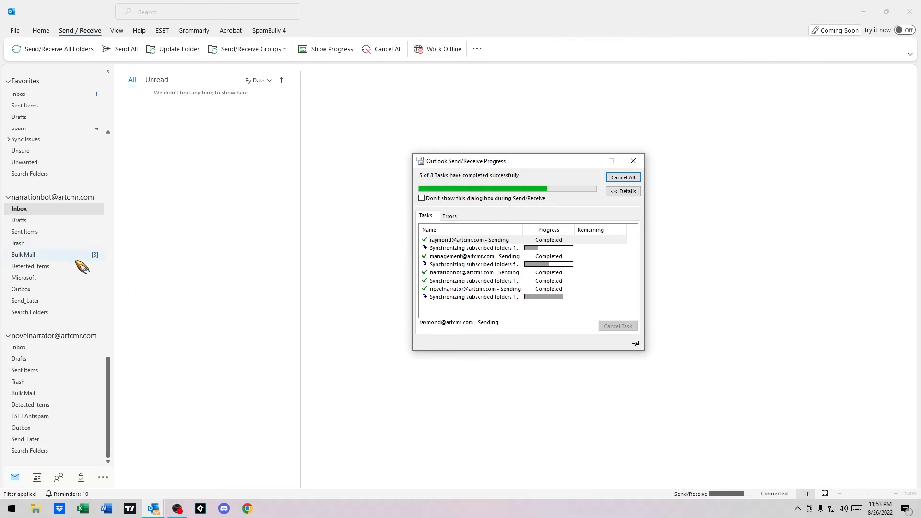
{"action": "left_click", "coordinate": [24, 254]}
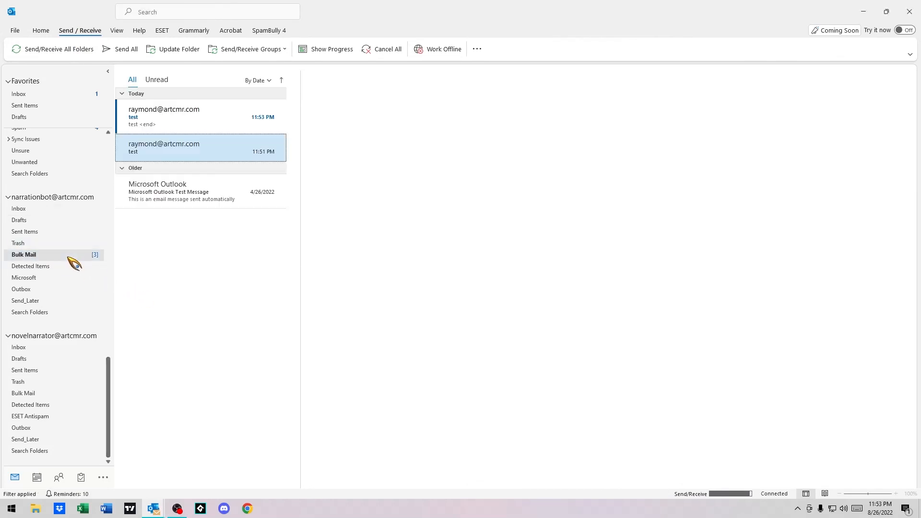
{"action": "left_click", "coordinate": [189, 116]}
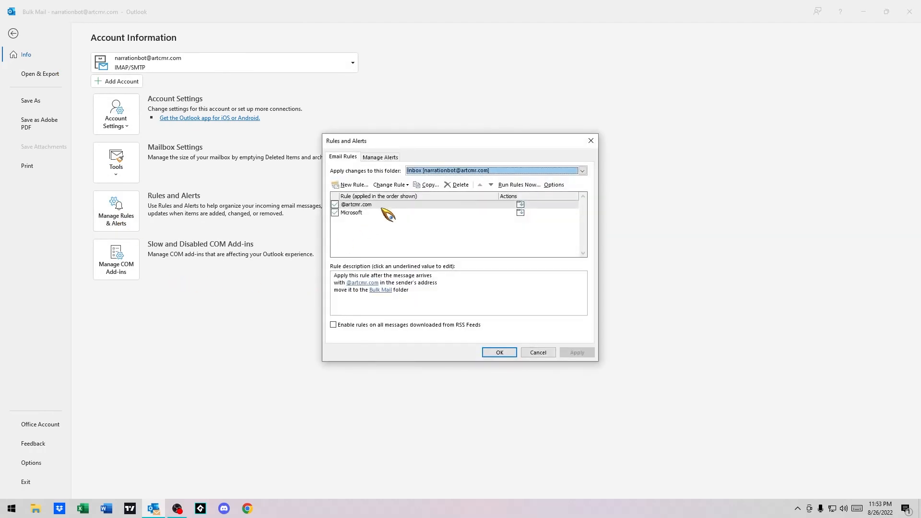
{"action": "left_click", "coordinate": [459, 185]}
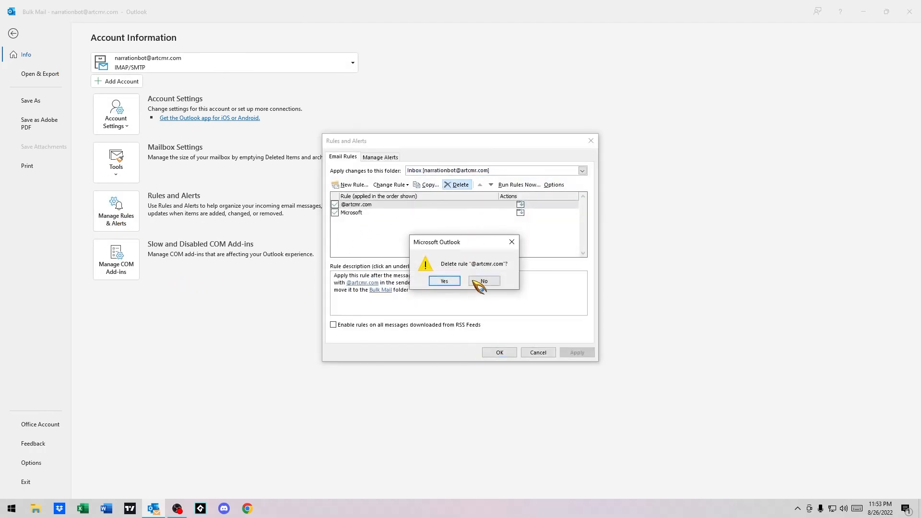
{"action": "left_click", "coordinate": [484, 281]}
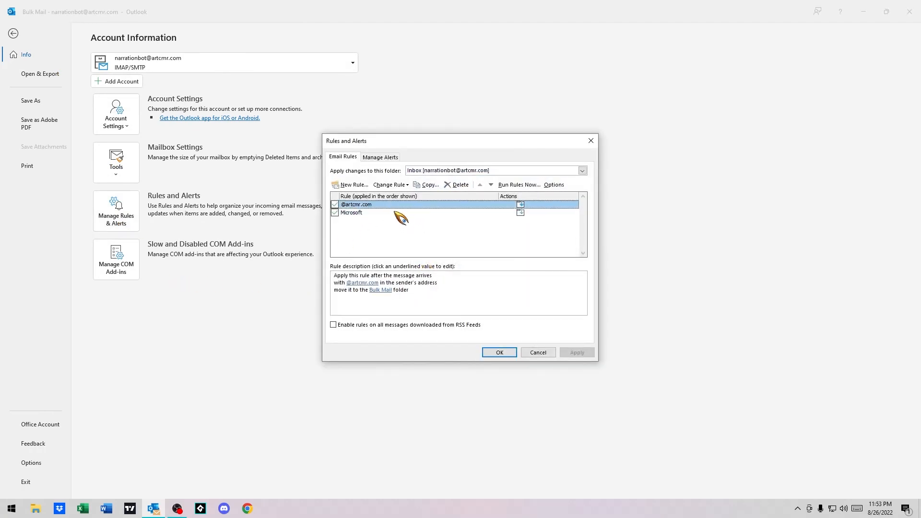
{"action": "left_click", "coordinate": [460, 185]}
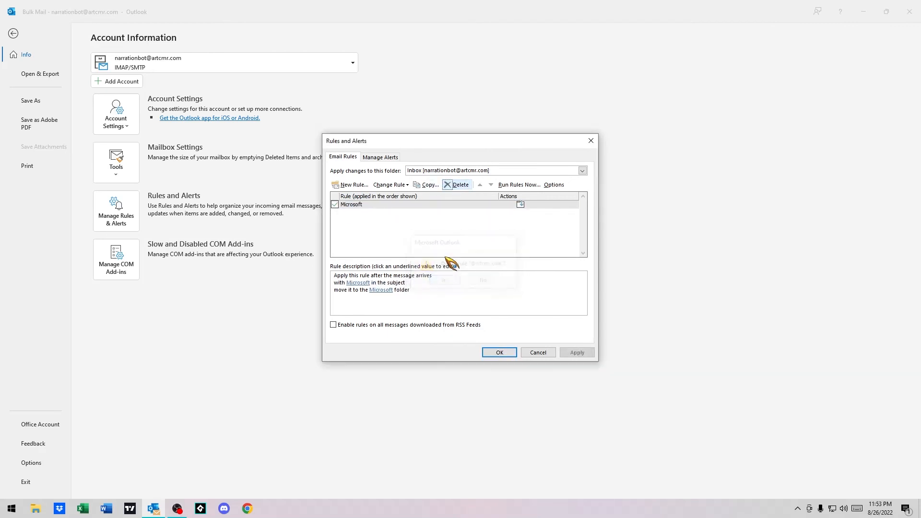
{"action": "left_click", "coordinate": [458, 184]}
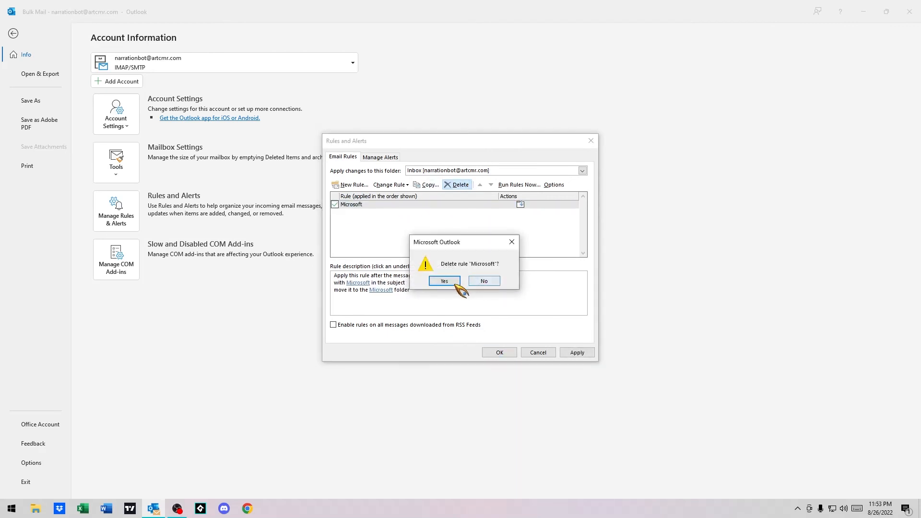
{"action": "left_click", "coordinate": [443, 280]}
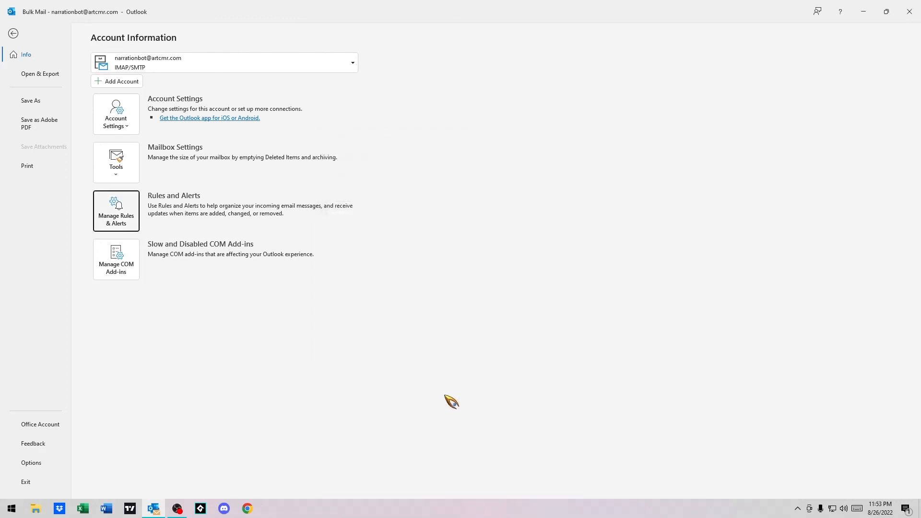
Reopen Rules and Alerts to verify the rules list is empty.
{"action": "left_click", "coordinate": [13, 34]}
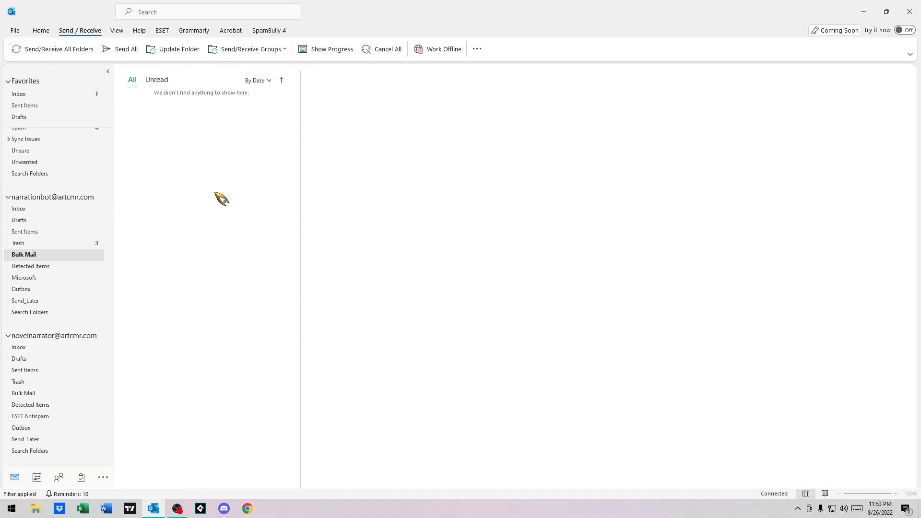
{"action": "left_click", "coordinate": [14, 30]}
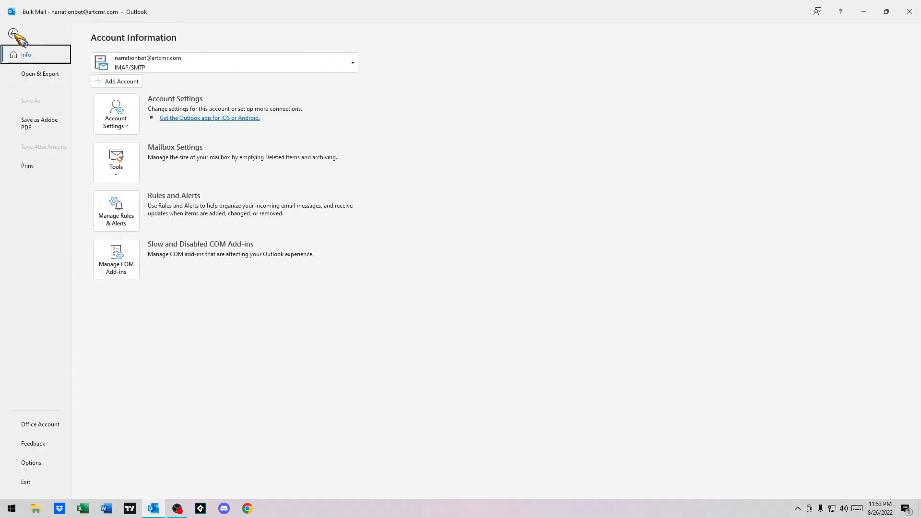
{"action": "left_click", "coordinate": [115, 212]}
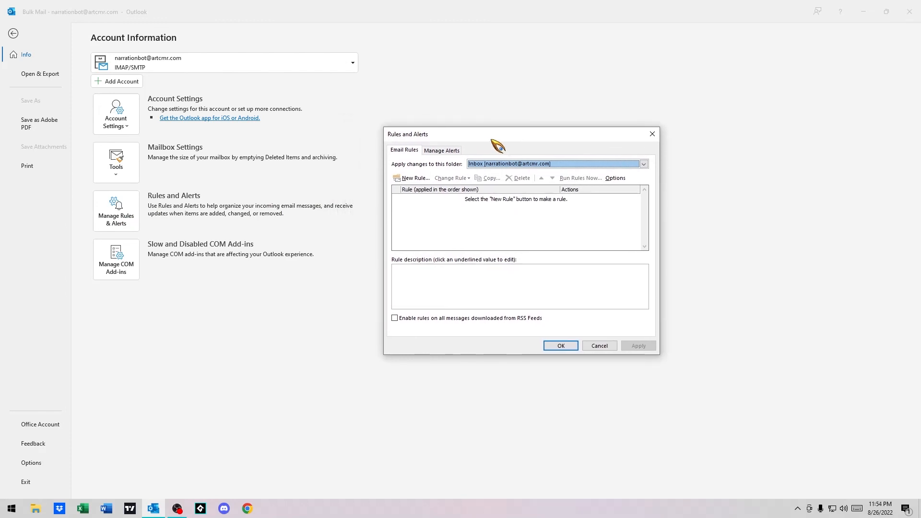
{"action": "mouse_move", "coordinate": [612, 314]}
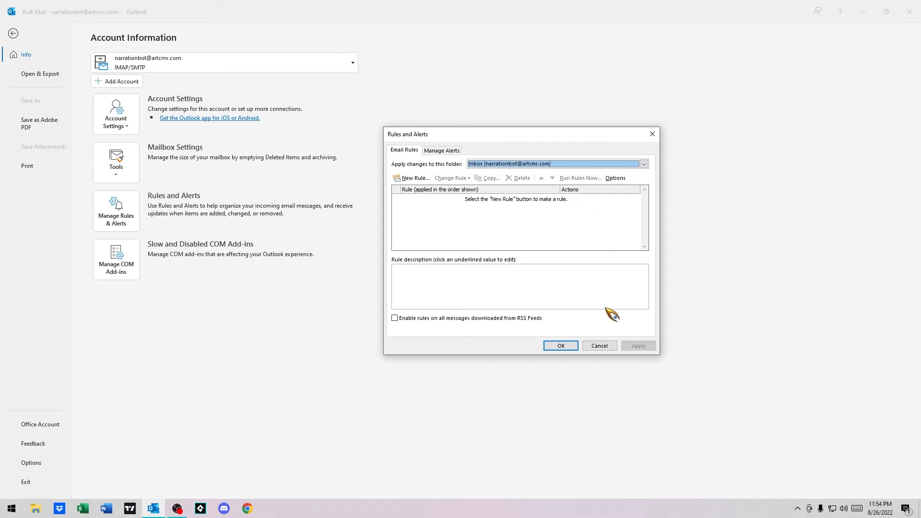